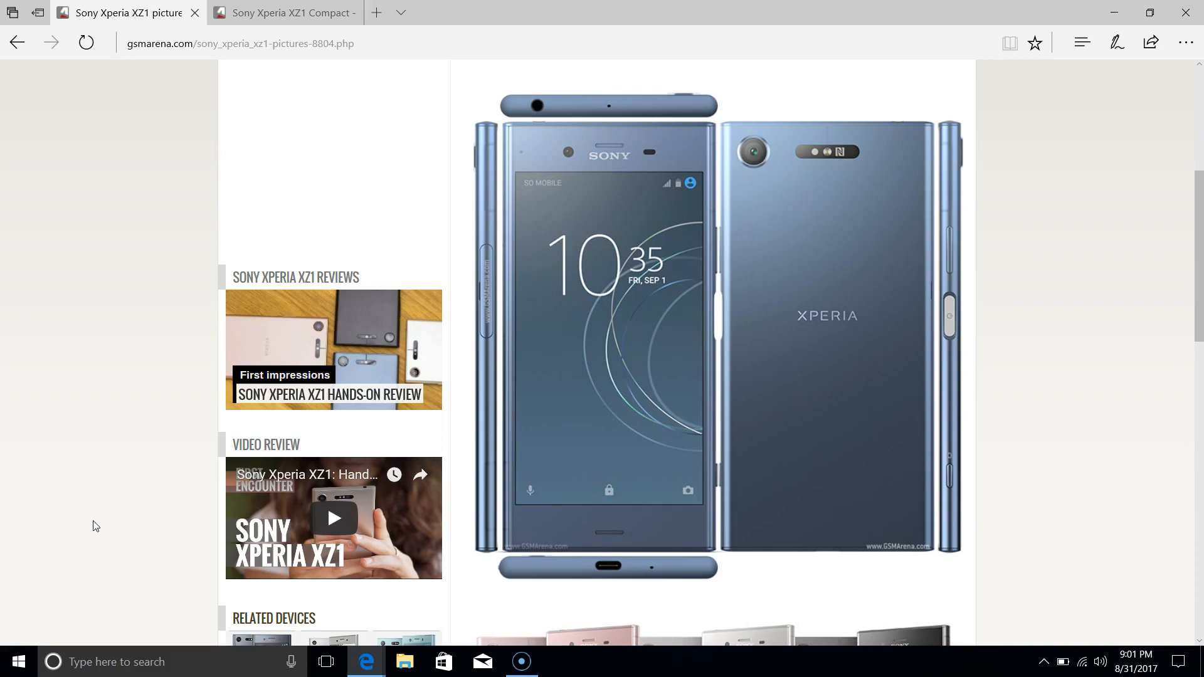
pyautogui.moveTo(99, 525)
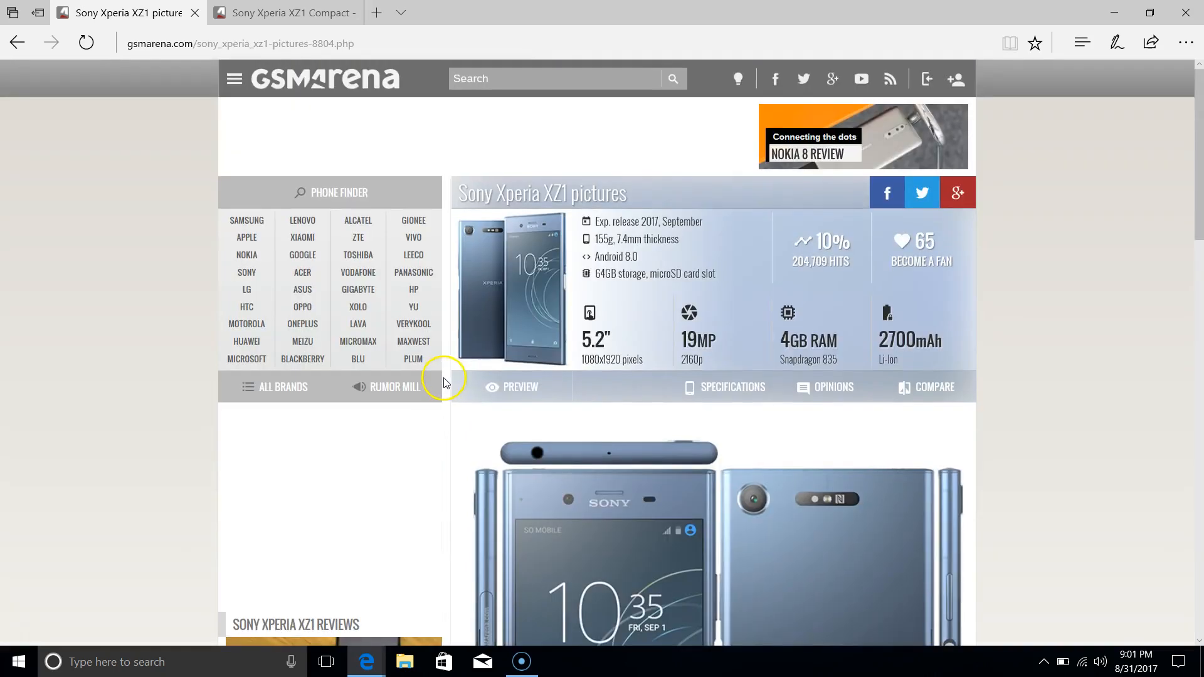
pyautogui.moveTo(582, 217)
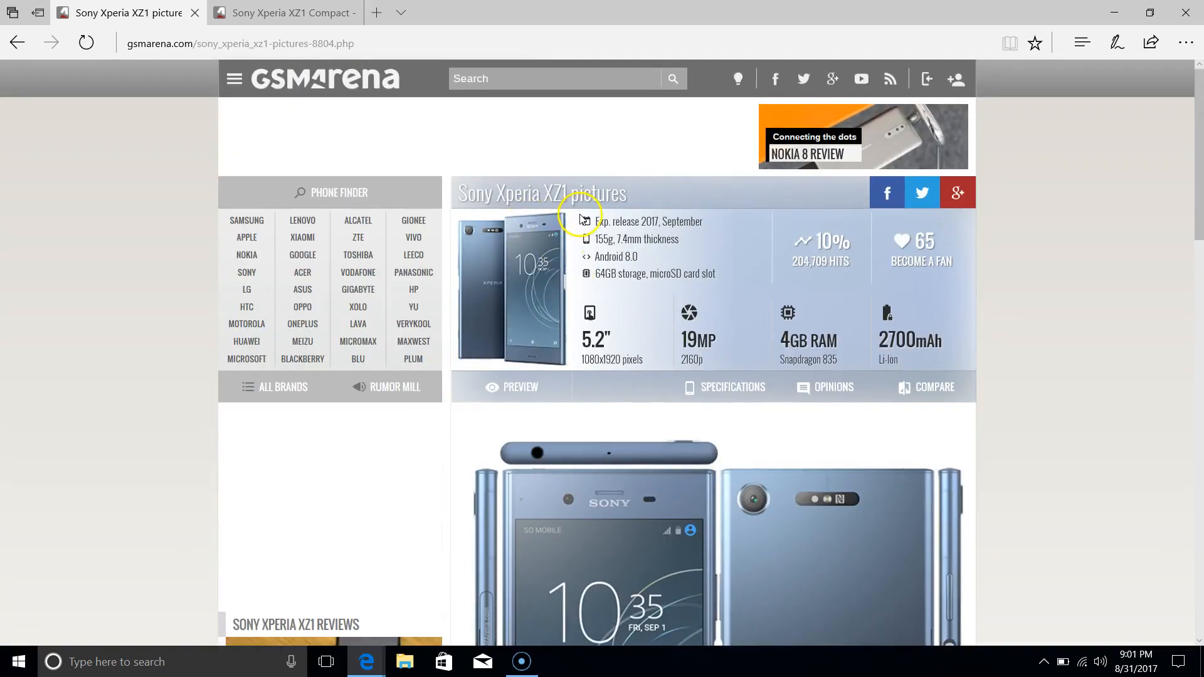
pyautogui.moveTo(414, 290)
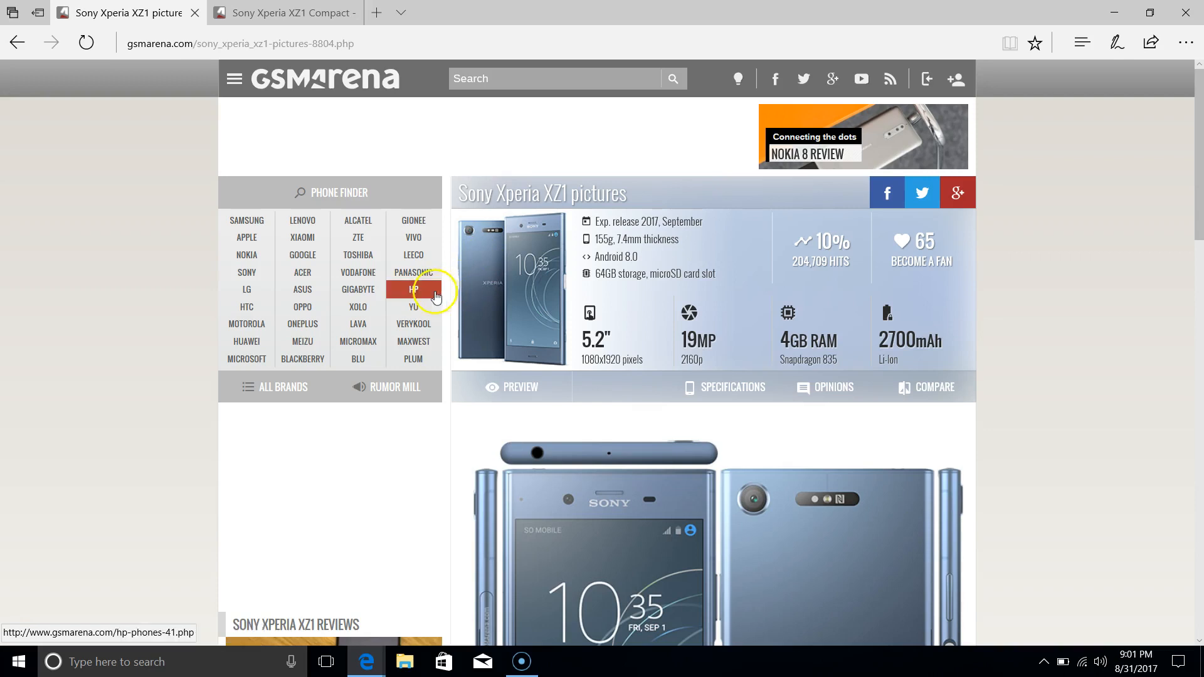
pyautogui.moveTo(383, 319)
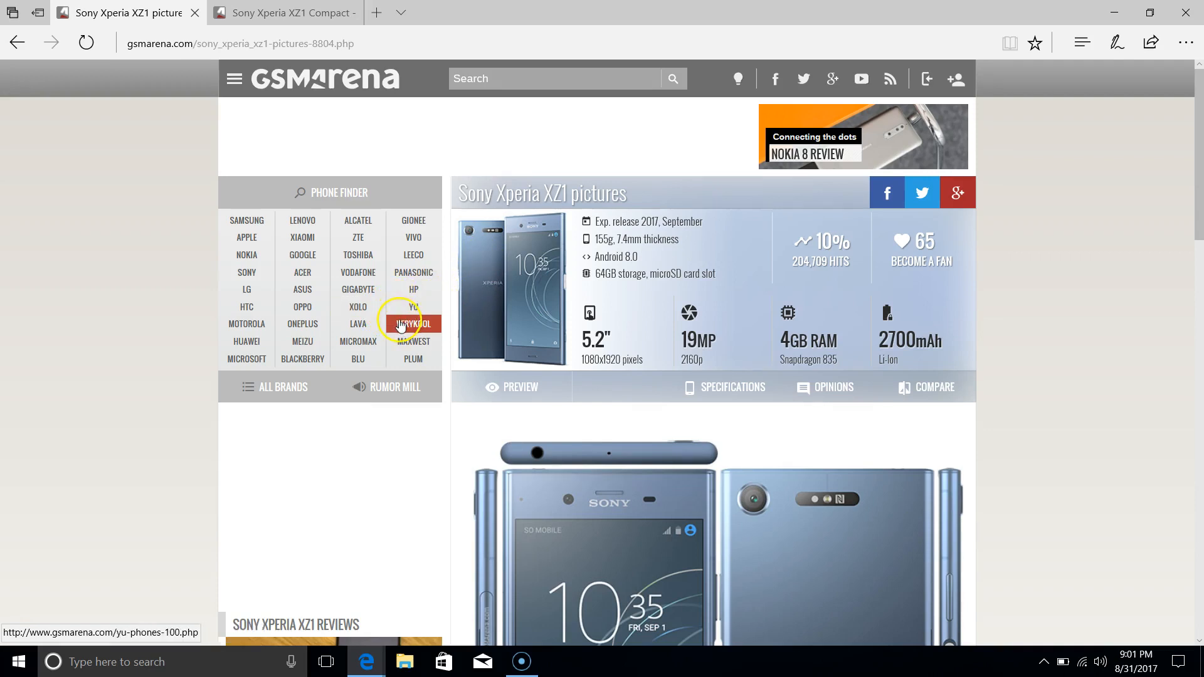
# Switch to the Sony Xperia XZ1 Compact tab and scroll through its product photos and related devices
pyautogui.scroll(-3)
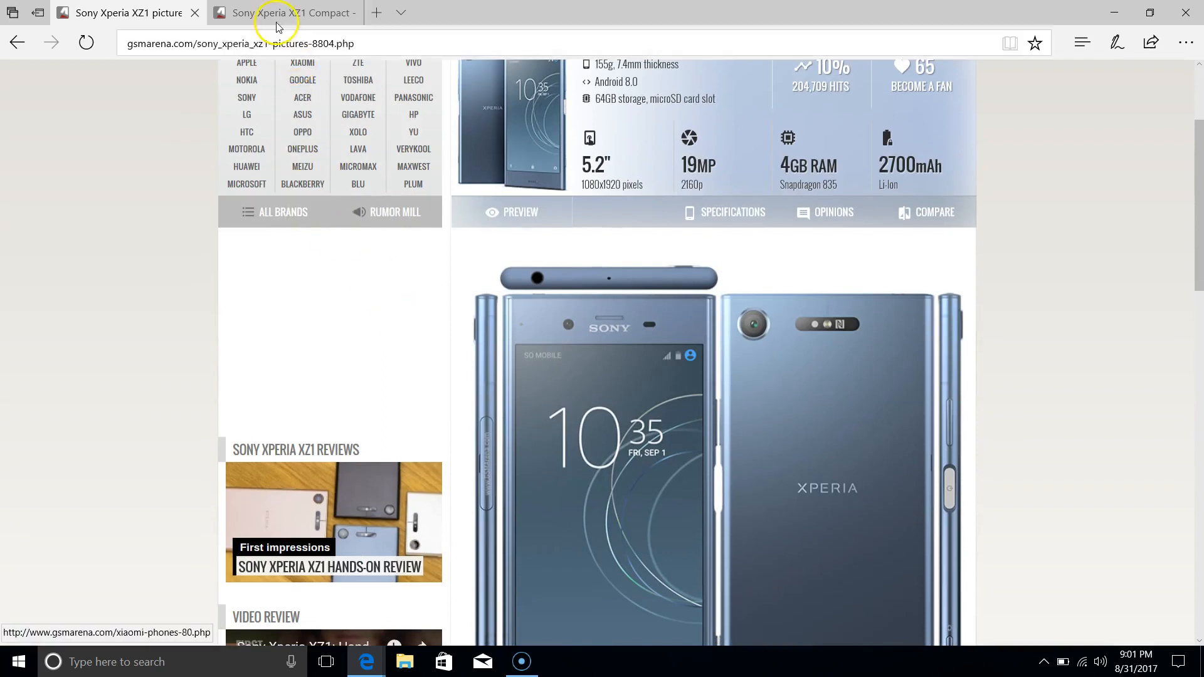
pyautogui.click(285, 13)
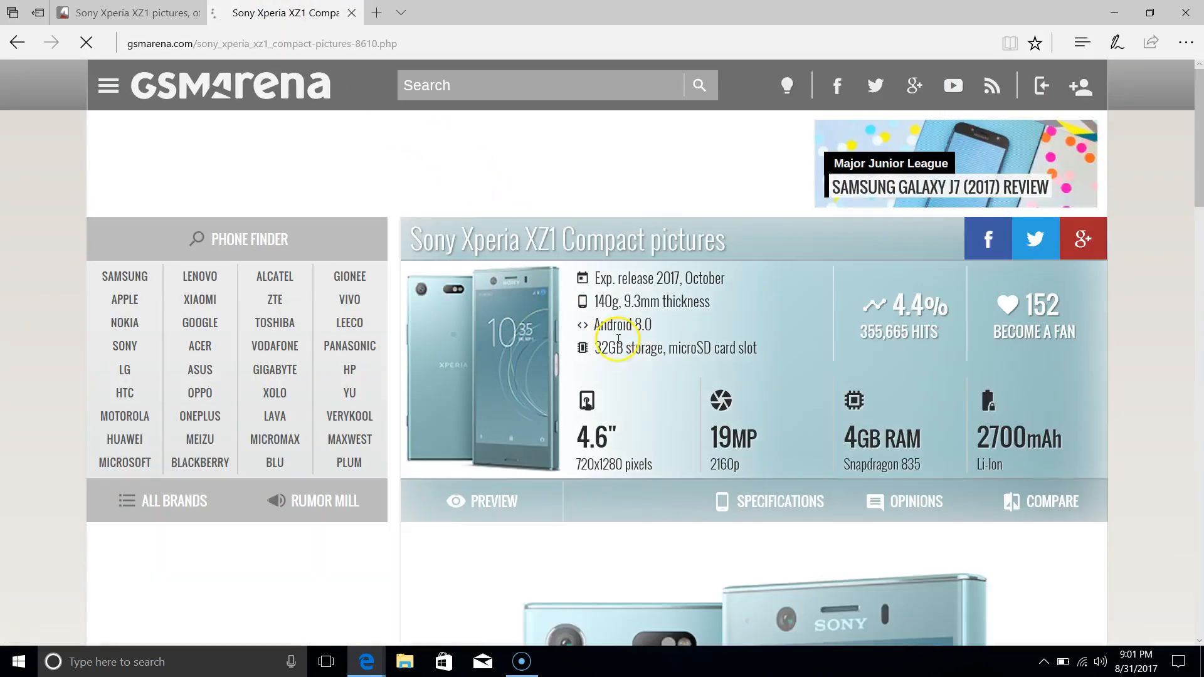
pyautogui.scroll(-3)
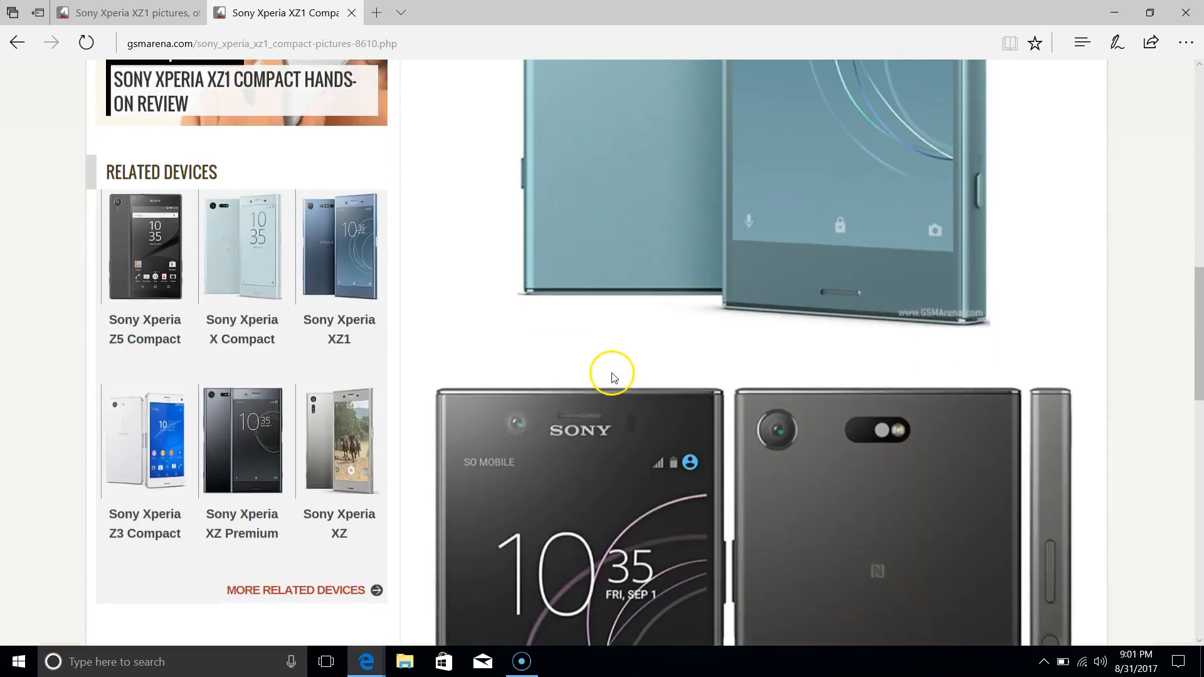
pyautogui.scroll(-3)
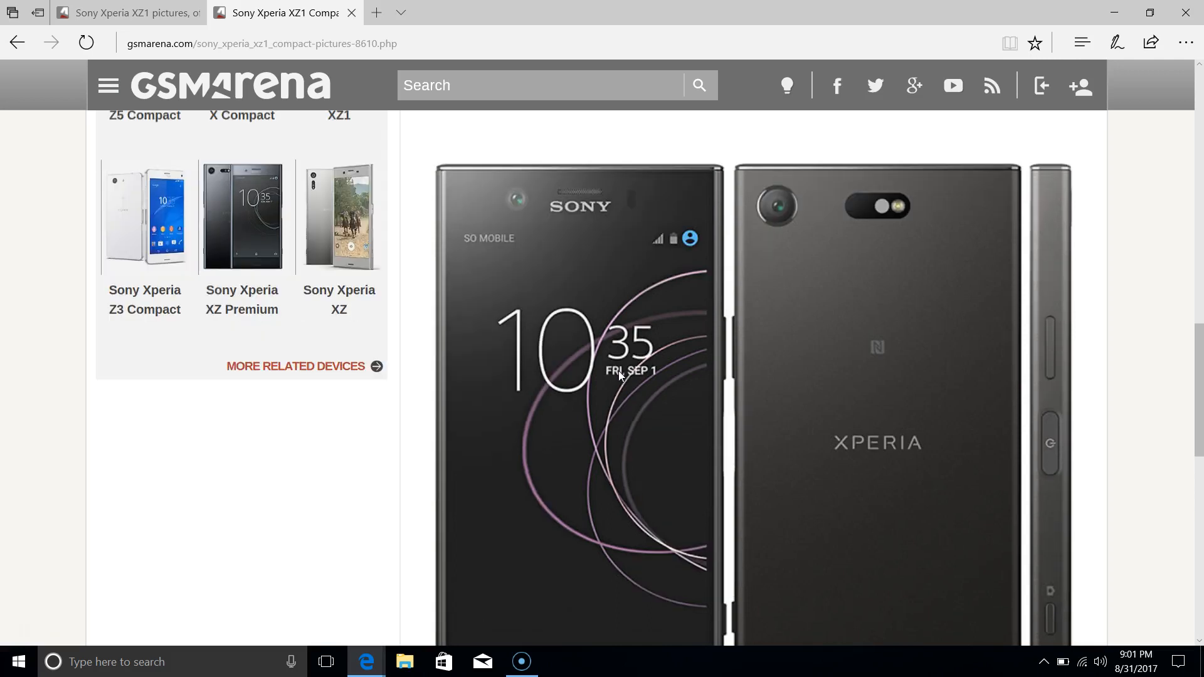
pyautogui.scroll(-3)
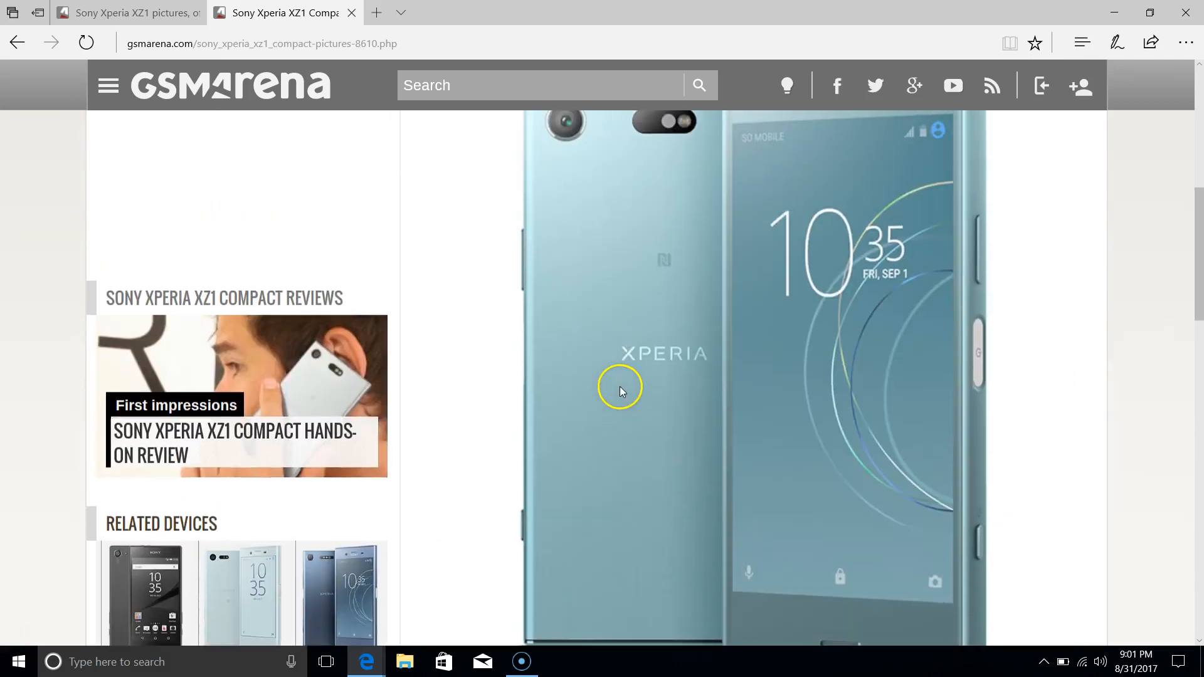
pyautogui.scroll(3)
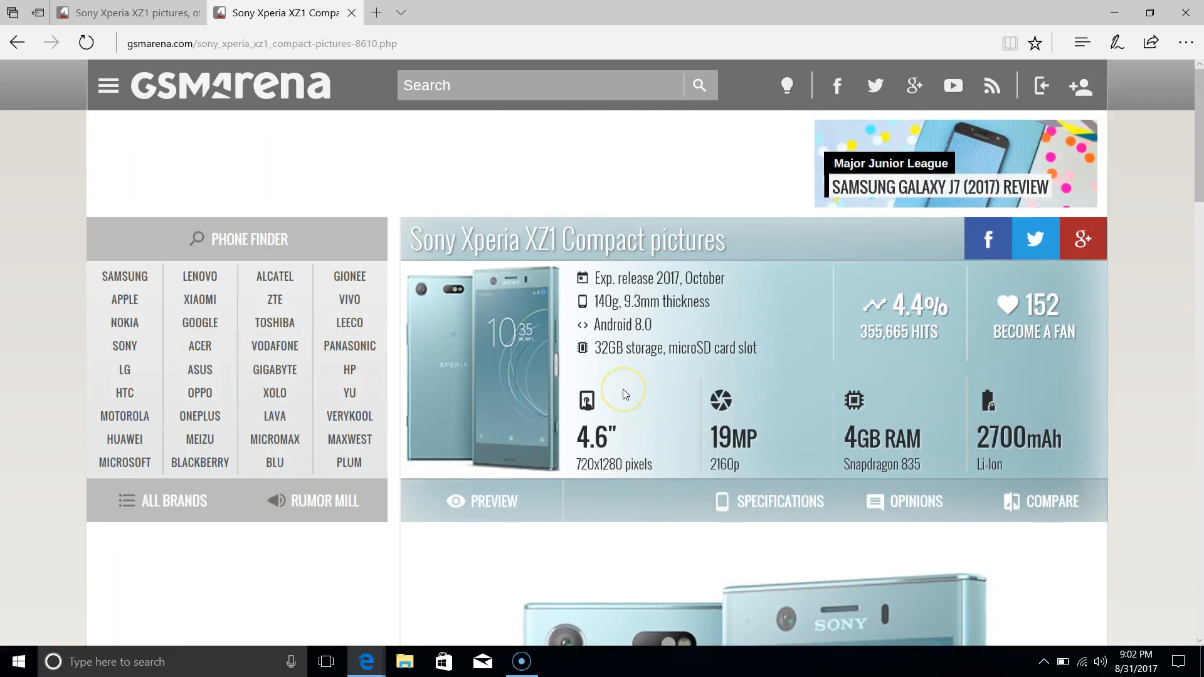
pyautogui.scroll(-3)
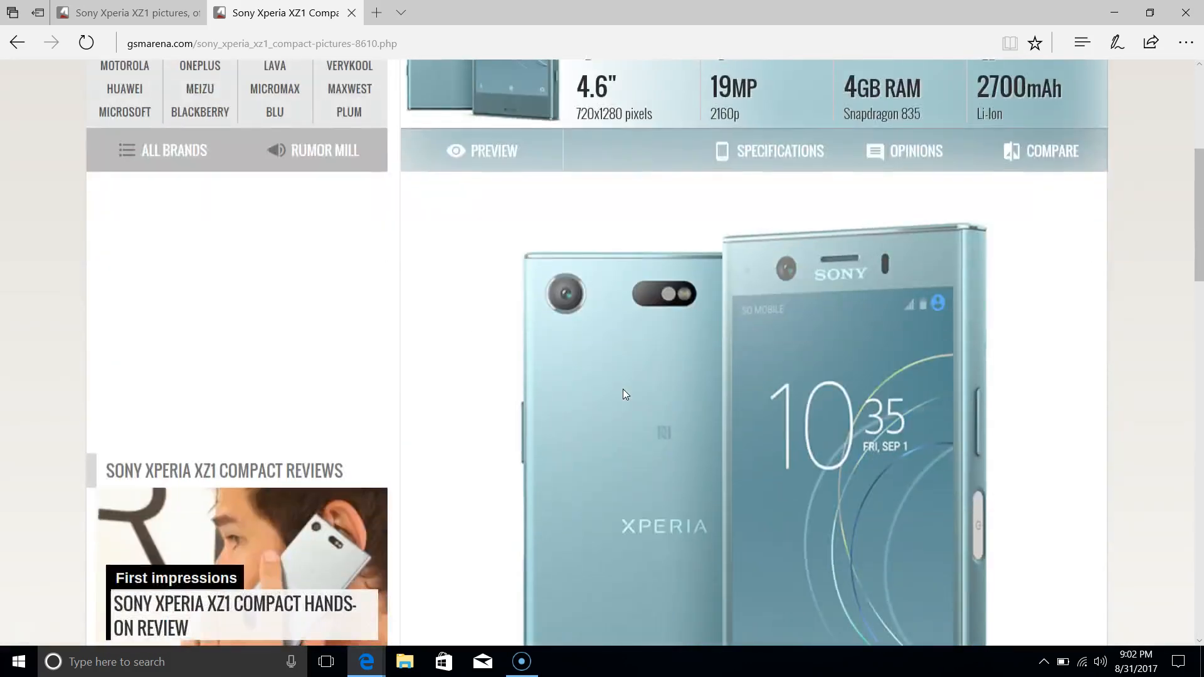
# Switch to the Sony Xperia XZ1 tab and scroll through its photos, colour variants and related devices
pyautogui.click(128, 13)
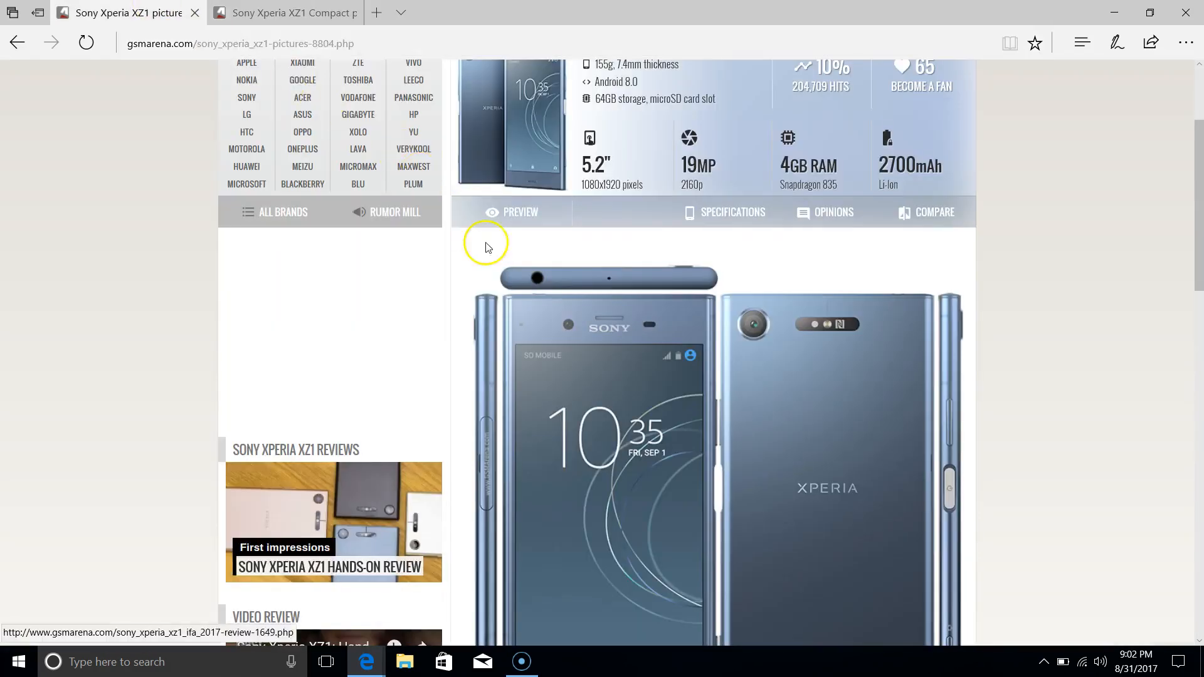
pyautogui.scroll(-3)
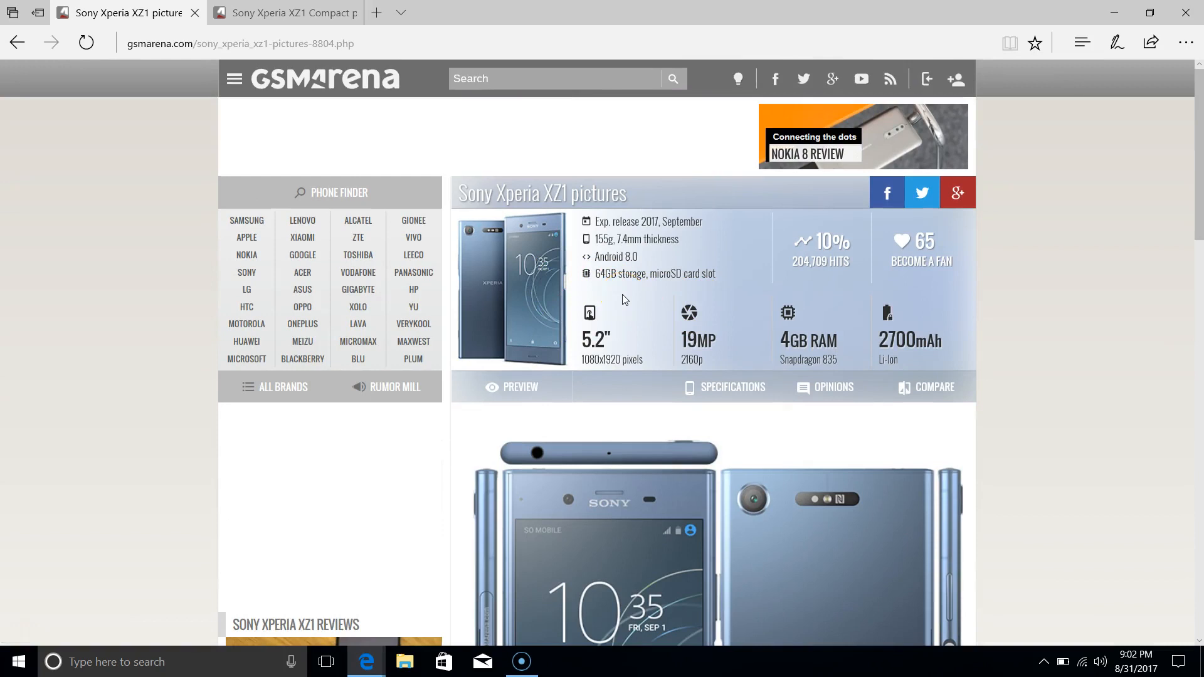
pyautogui.scroll(-3)
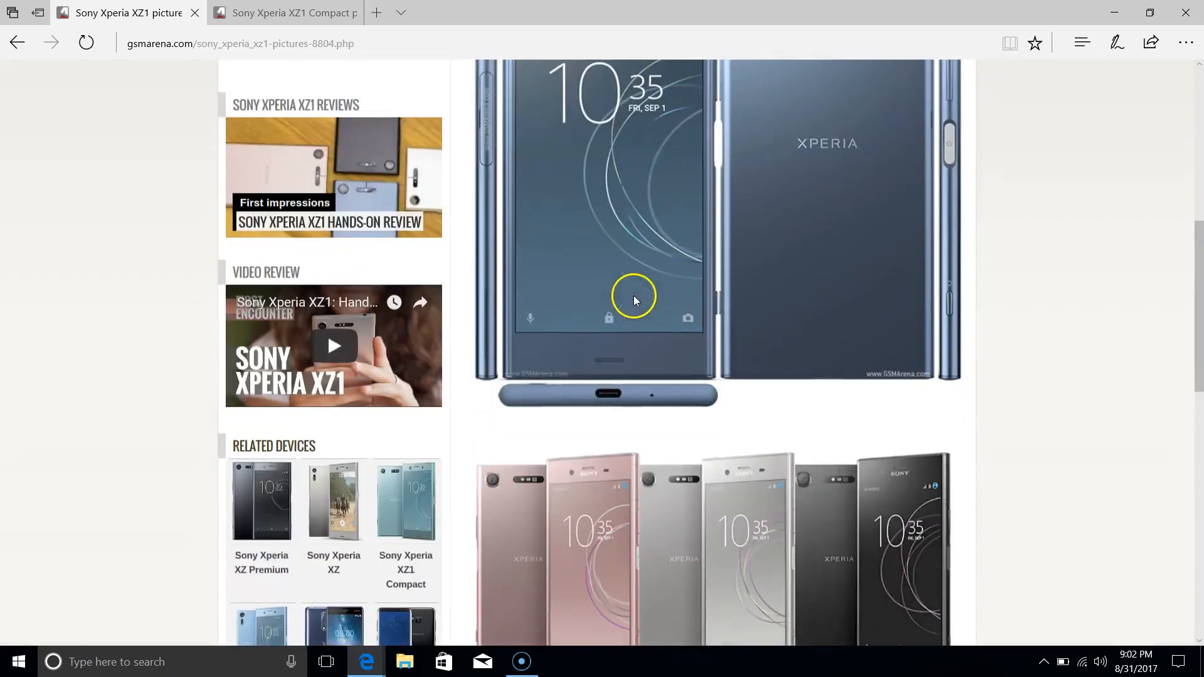
pyautogui.scroll(-3)
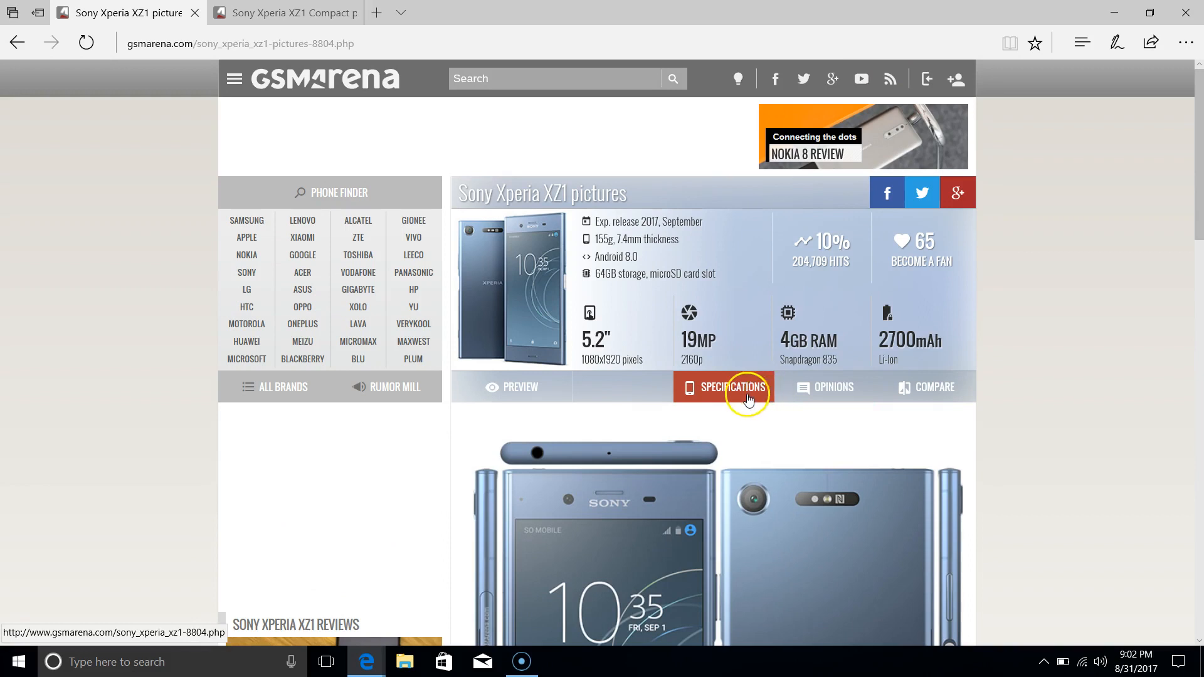
# Open the Sony Xperia XZ1 specifications and read through them, including the 2700 mAh battery
pyautogui.click(734, 387)
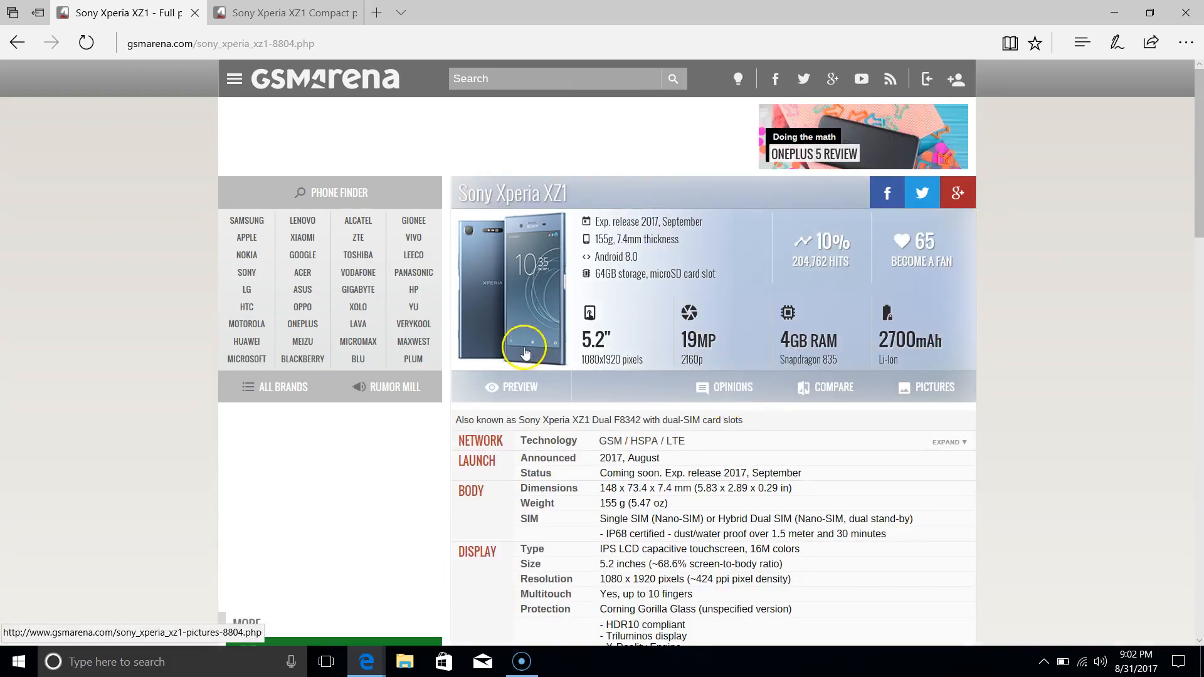
pyautogui.scroll(-3)
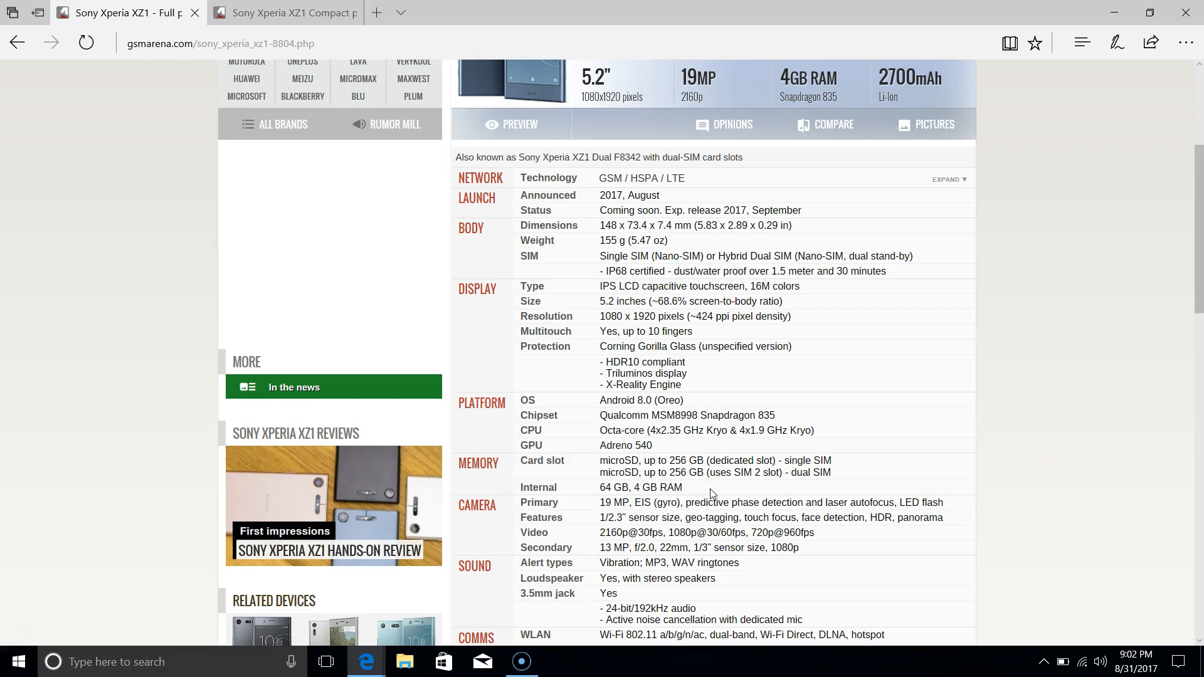
pyautogui.scroll(3)
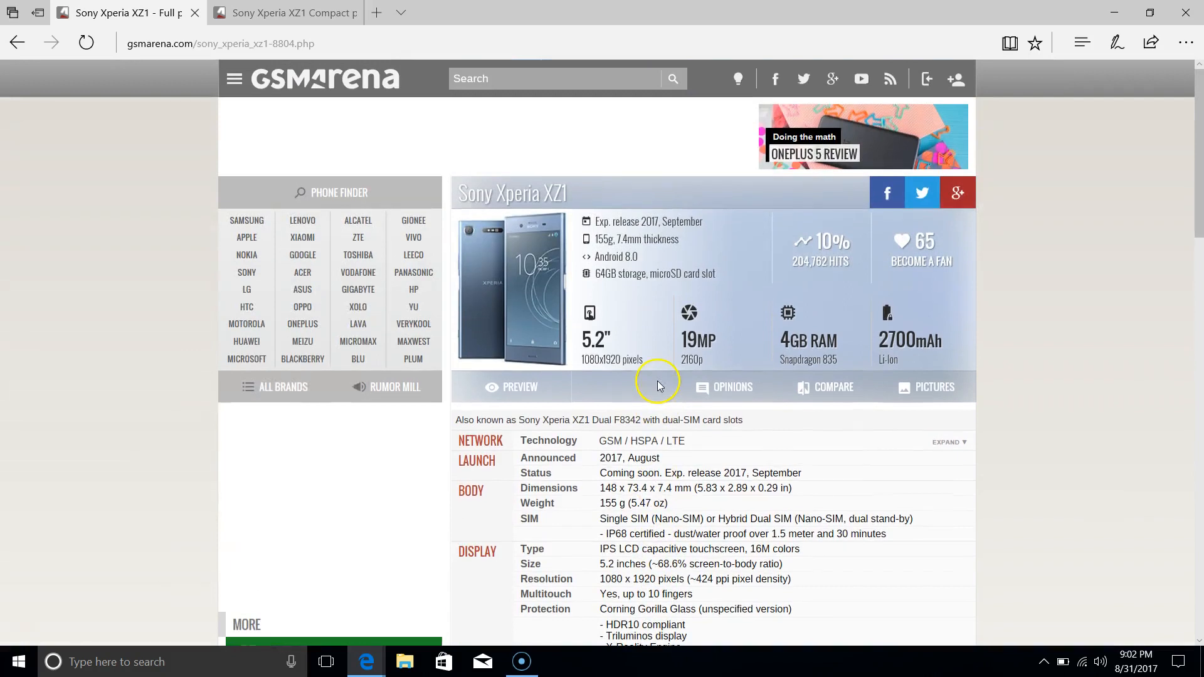
pyautogui.scroll(-3)
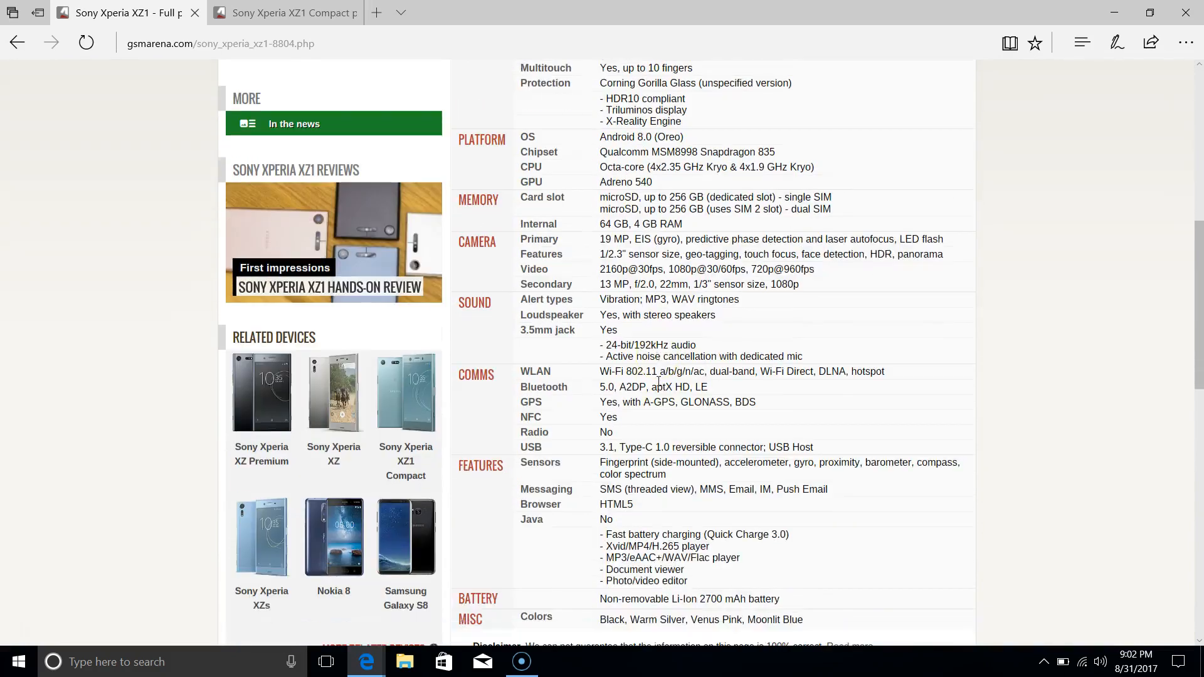
pyautogui.scroll(-3)
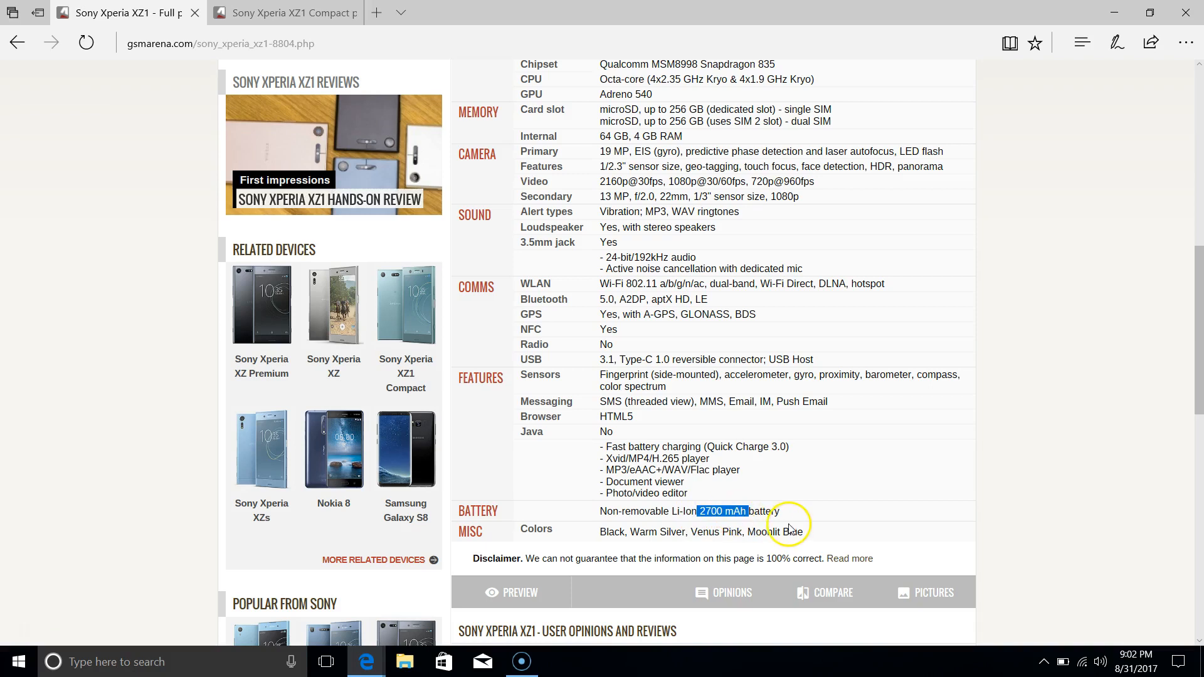
pyautogui.moveTo(785, 517)
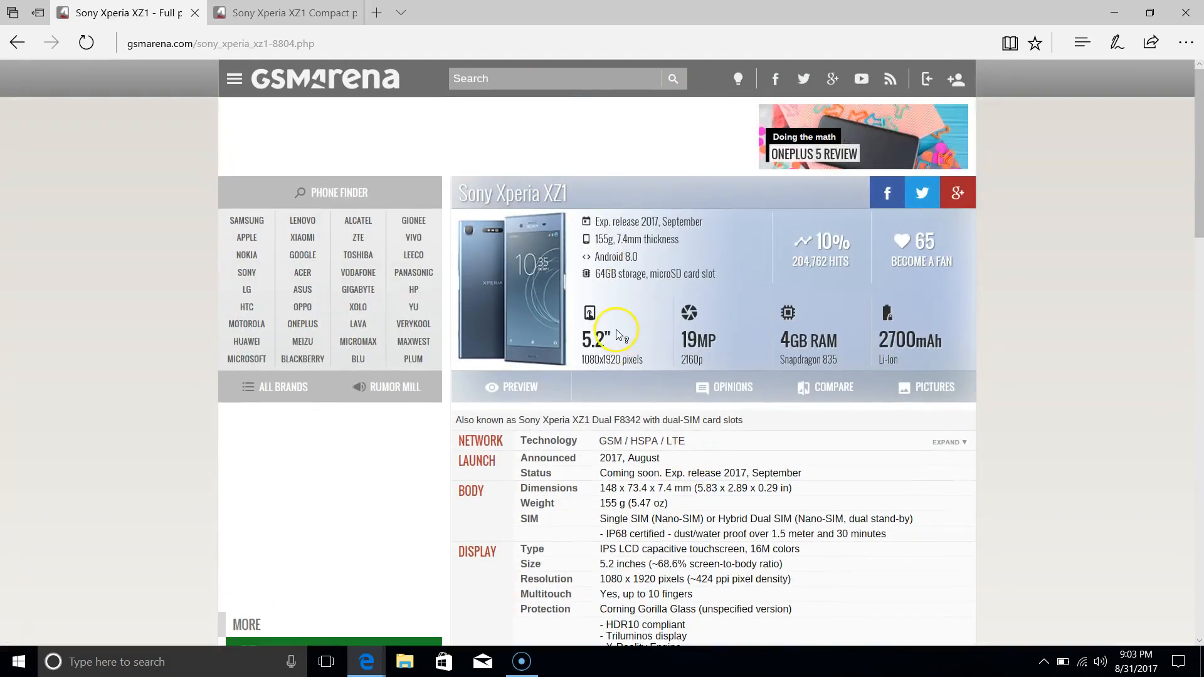
pyautogui.scroll(-3)
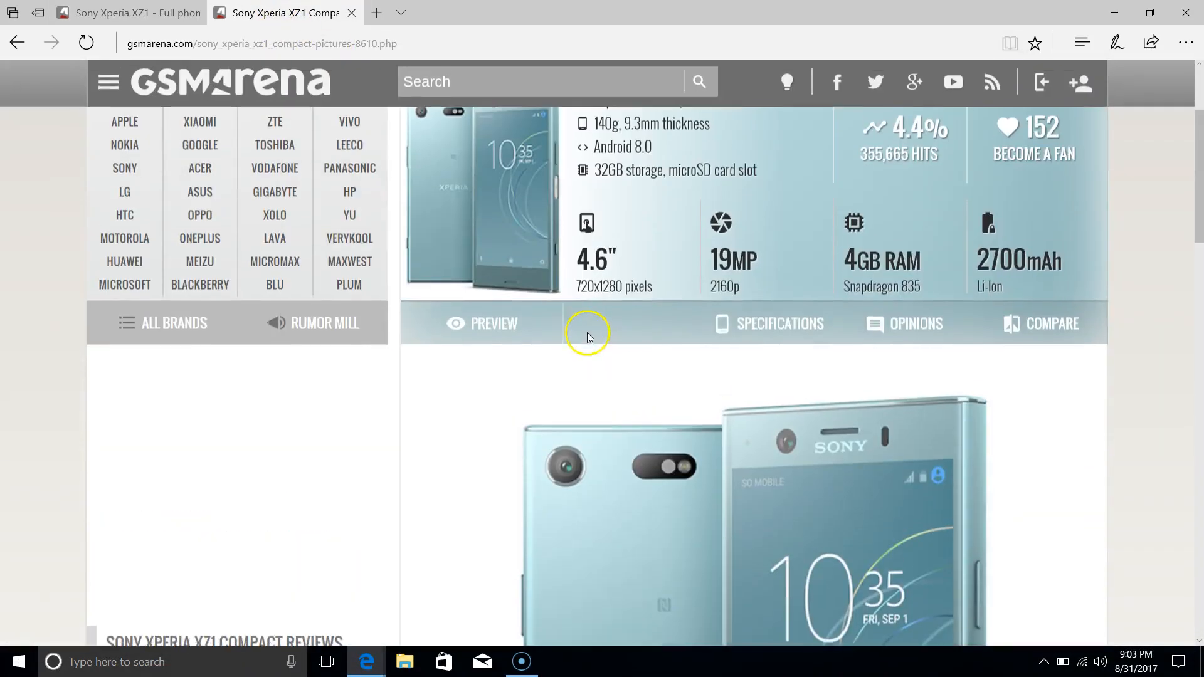
# Open the Sony Xperia XZ1 Compact specifications and check the 4.6-inch display size
pyautogui.click(915, 322)
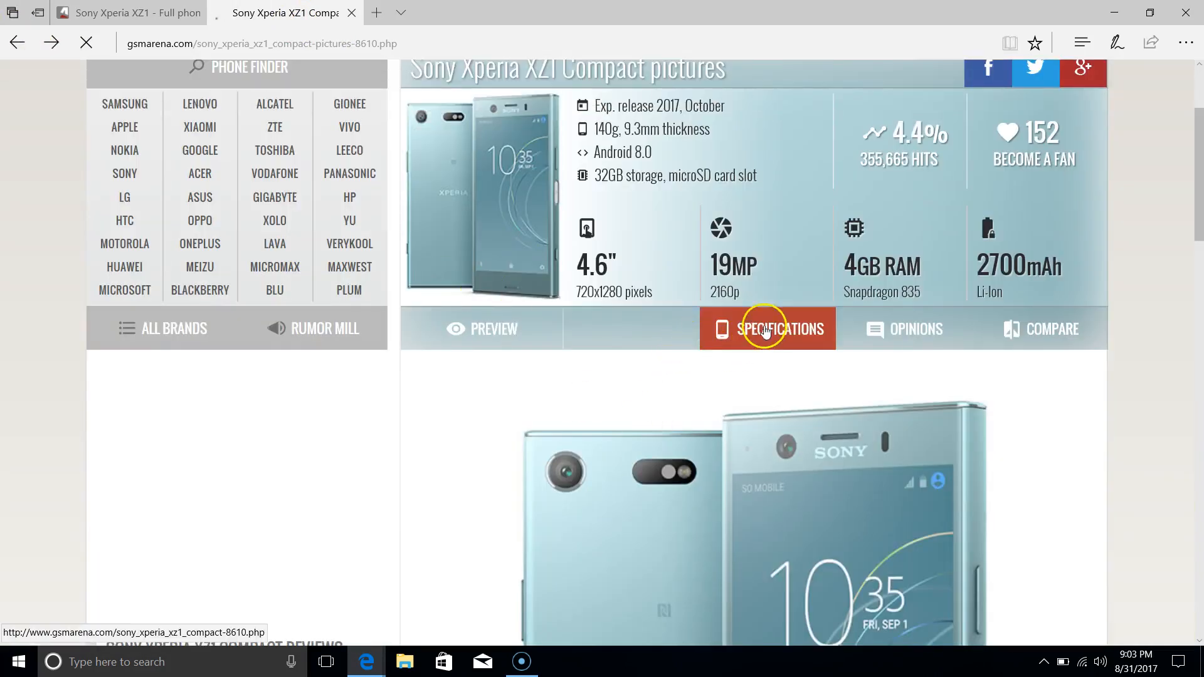
pyautogui.click(766, 328)
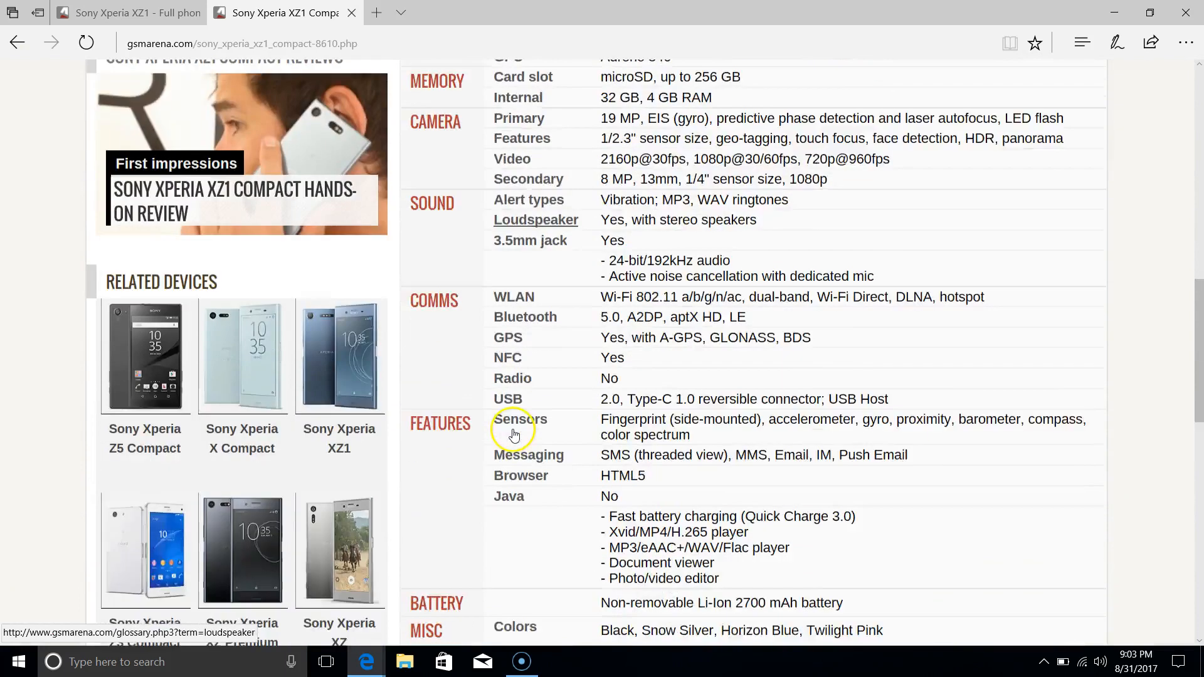
pyautogui.scroll(3)
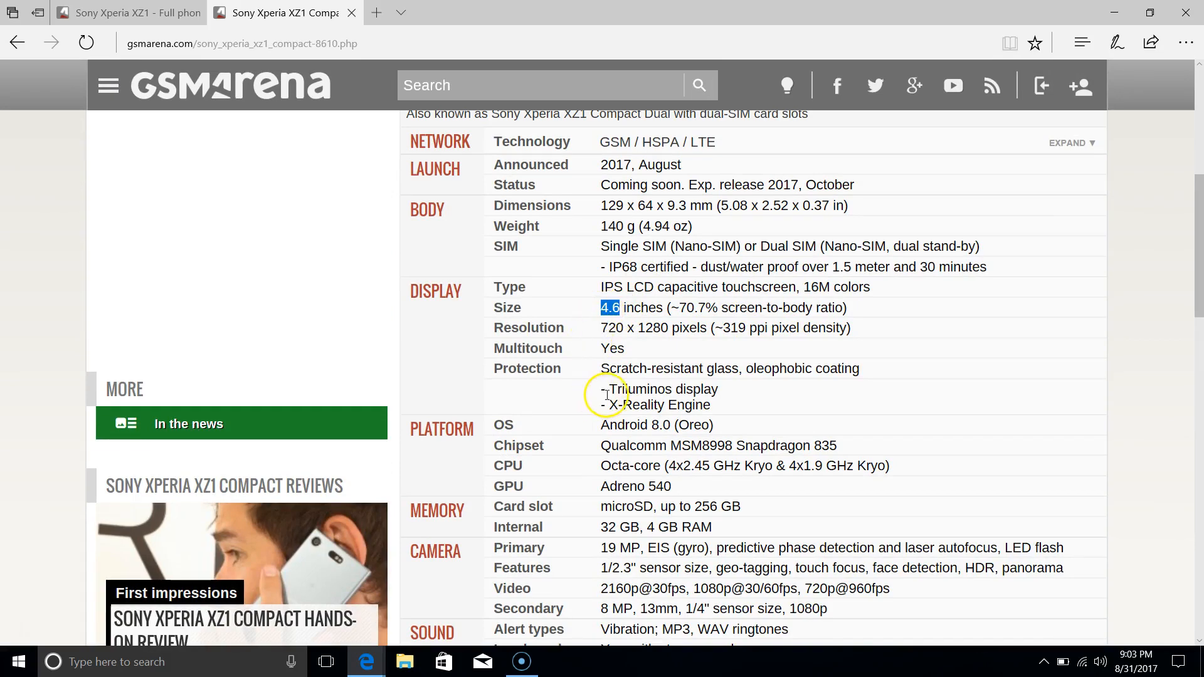
pyautogui.scroll(-3)
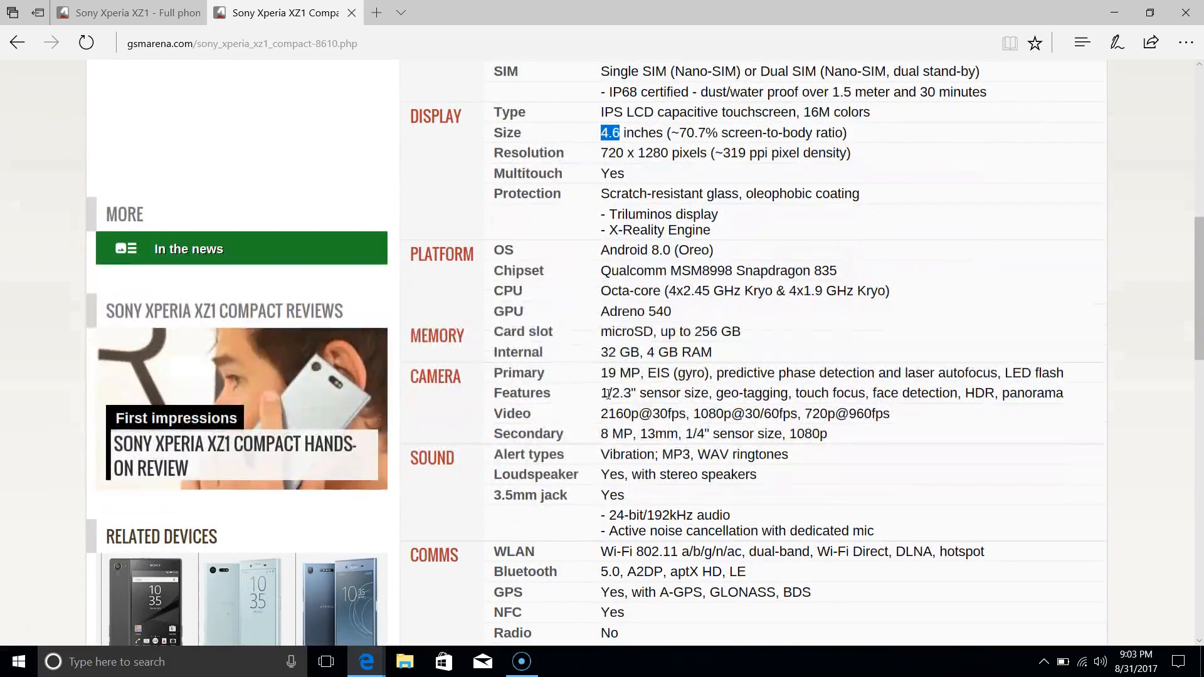
pyautogui.scroll(-3)
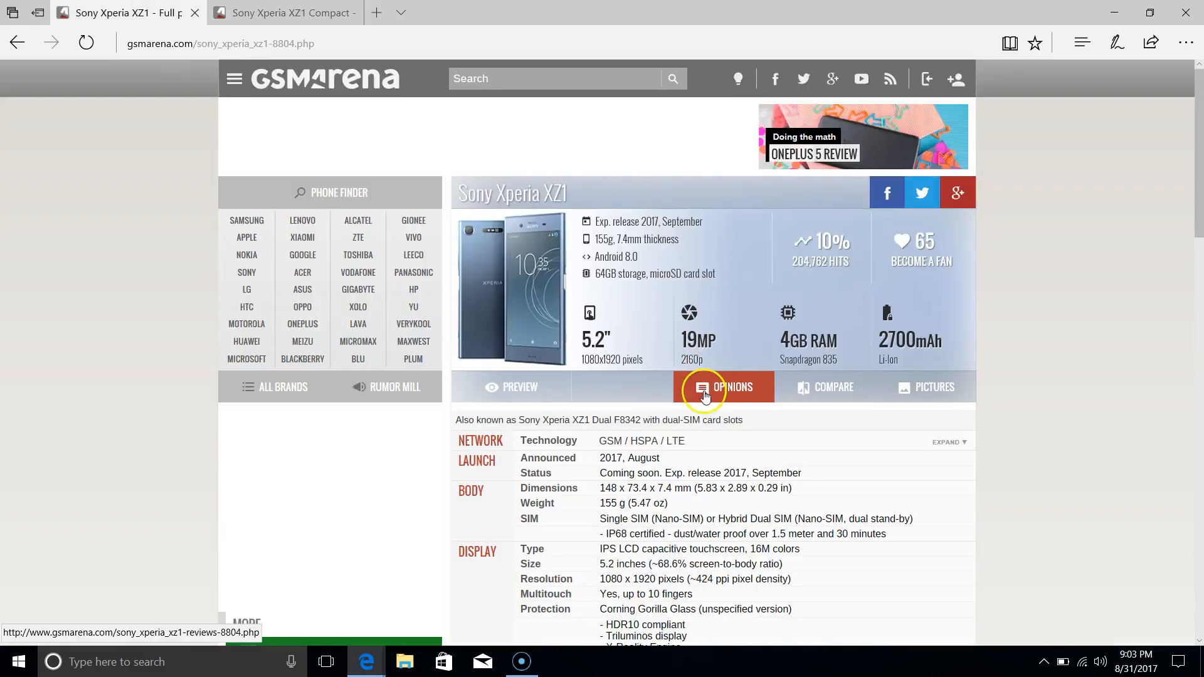
pyautogui.scroll(-3)
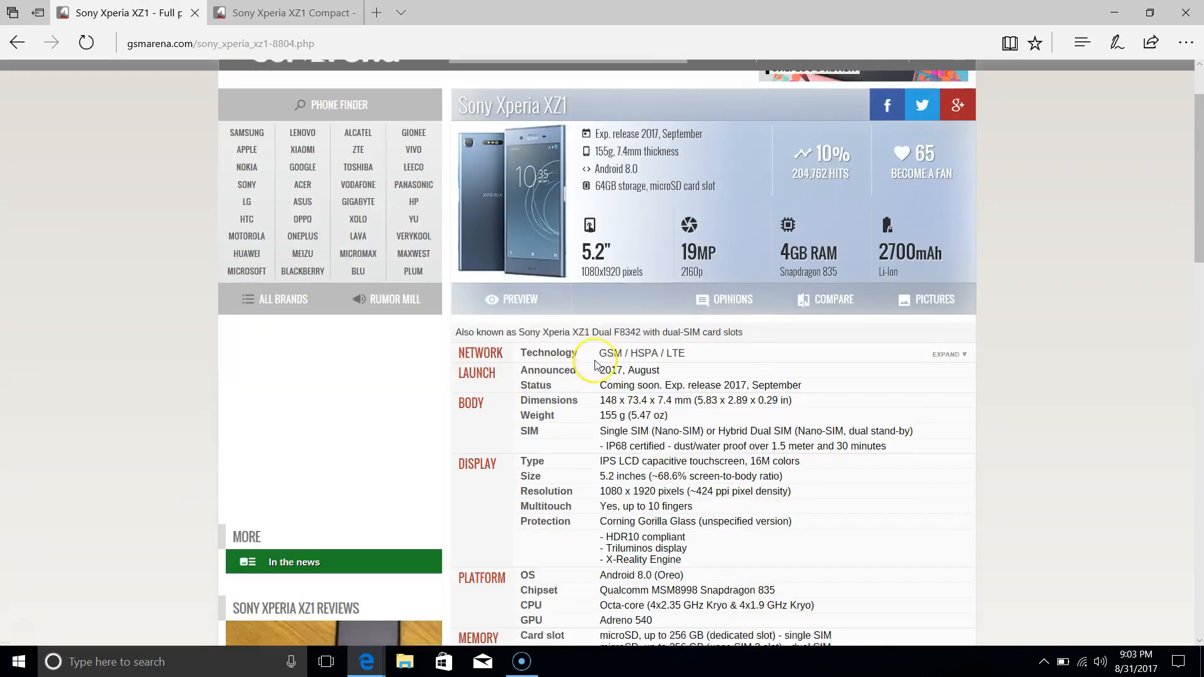
pyautogui.scroll(-3)
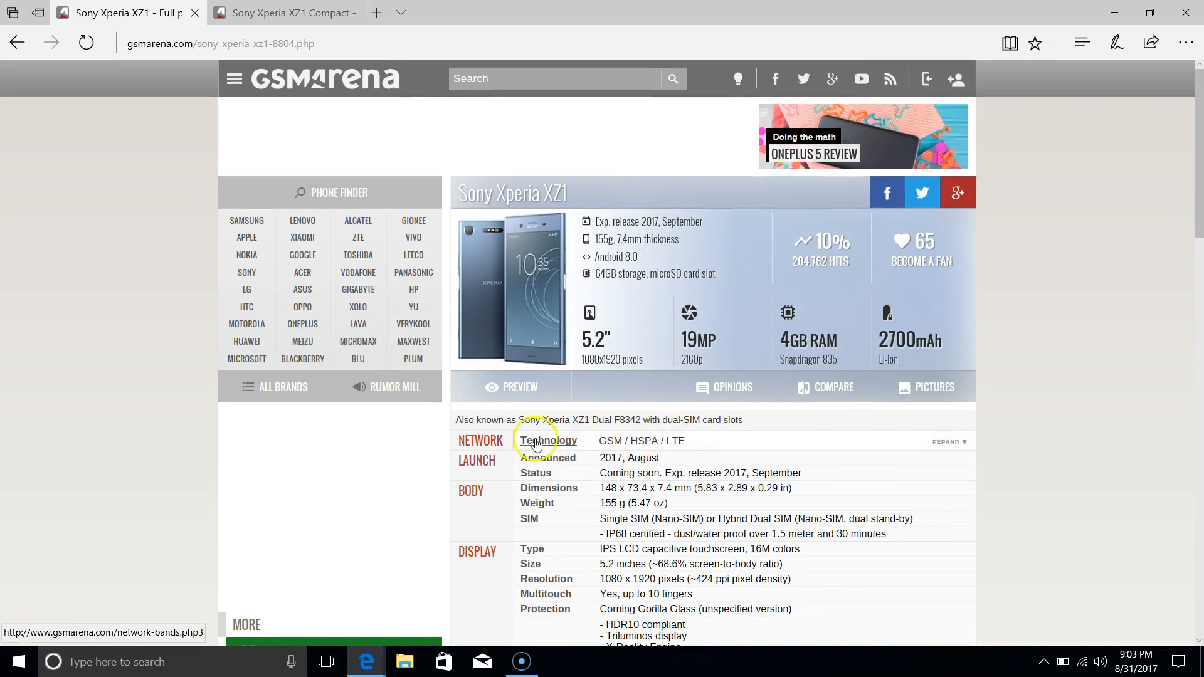
pyautogui.scroll(-3)
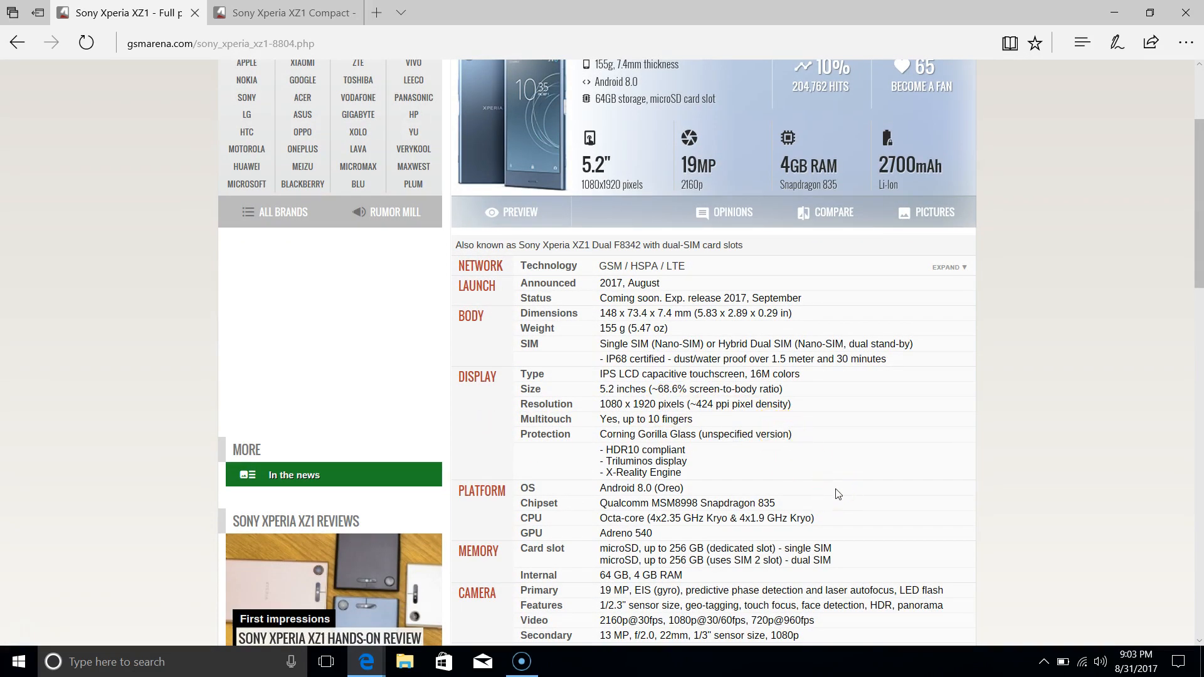
# Read the XZ1 camera specs, selecting '19 MP', then open the photo gallery at image 19 of 22
pyautogui.scroll(-3)
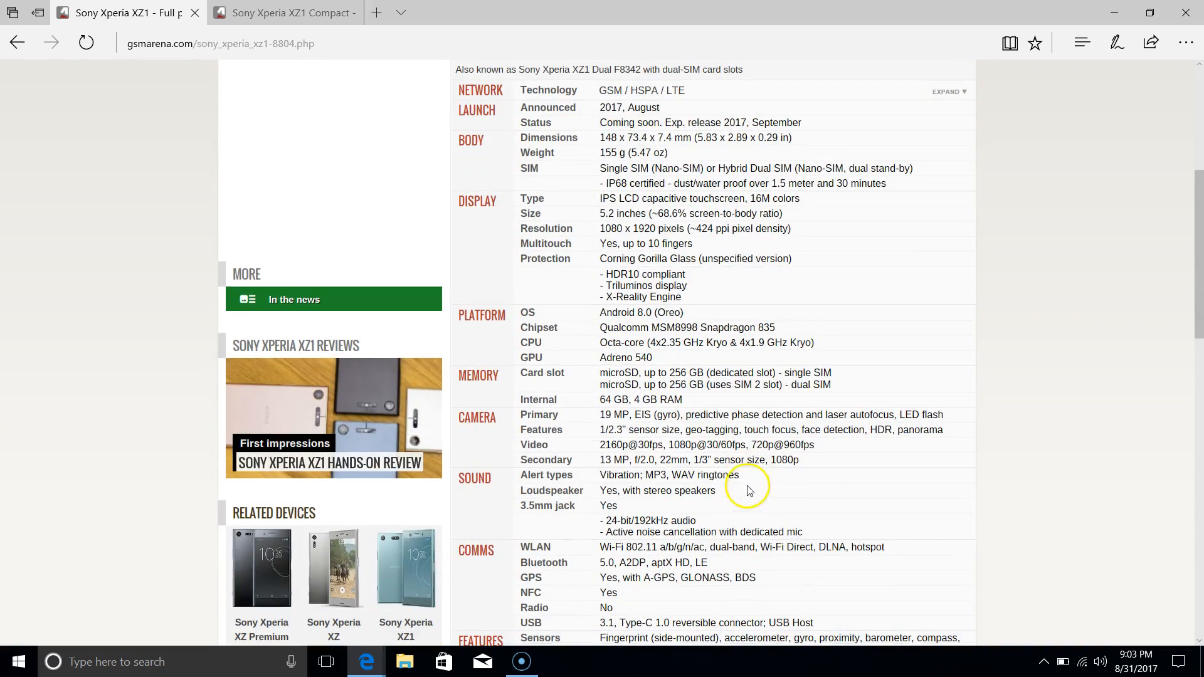
pyautogui.doubleClick(606, 415)
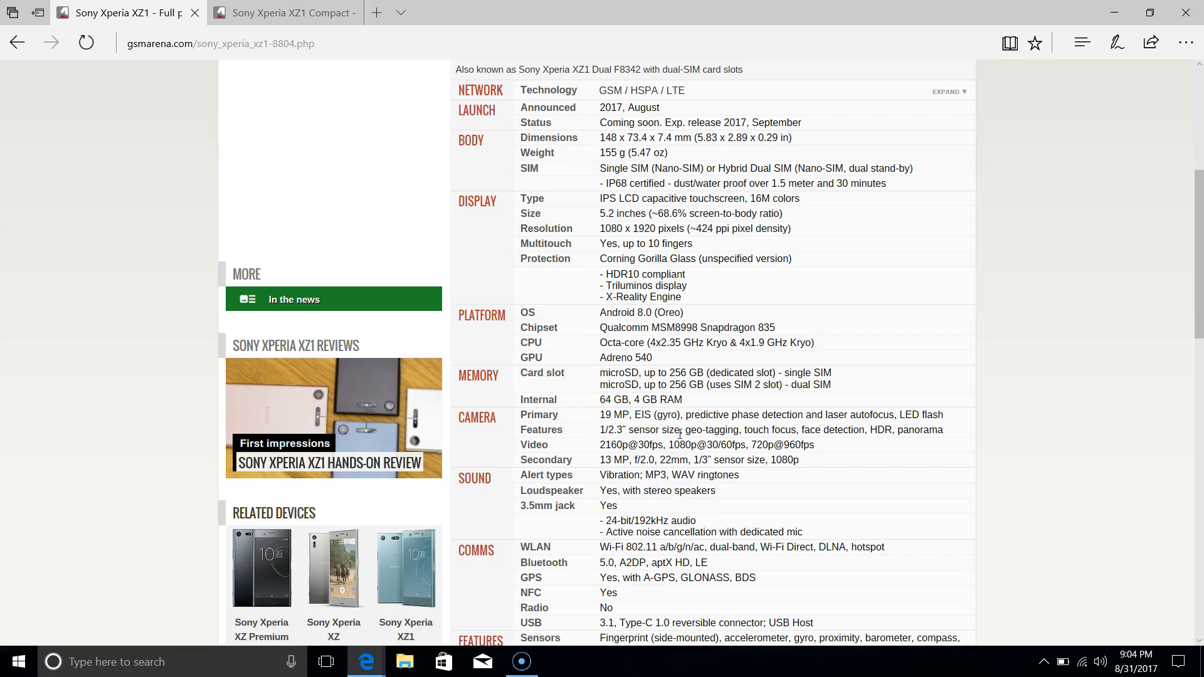
pyautogui.scroll(-3)
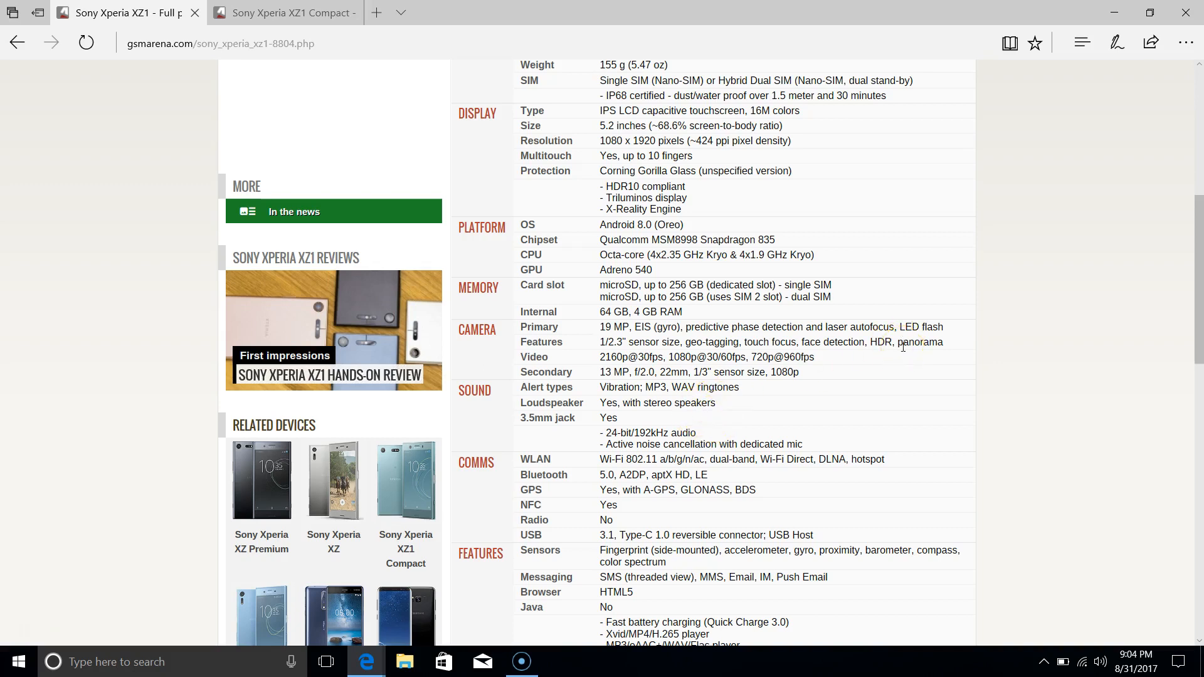
pyautogui.doubleClick(612, 328)
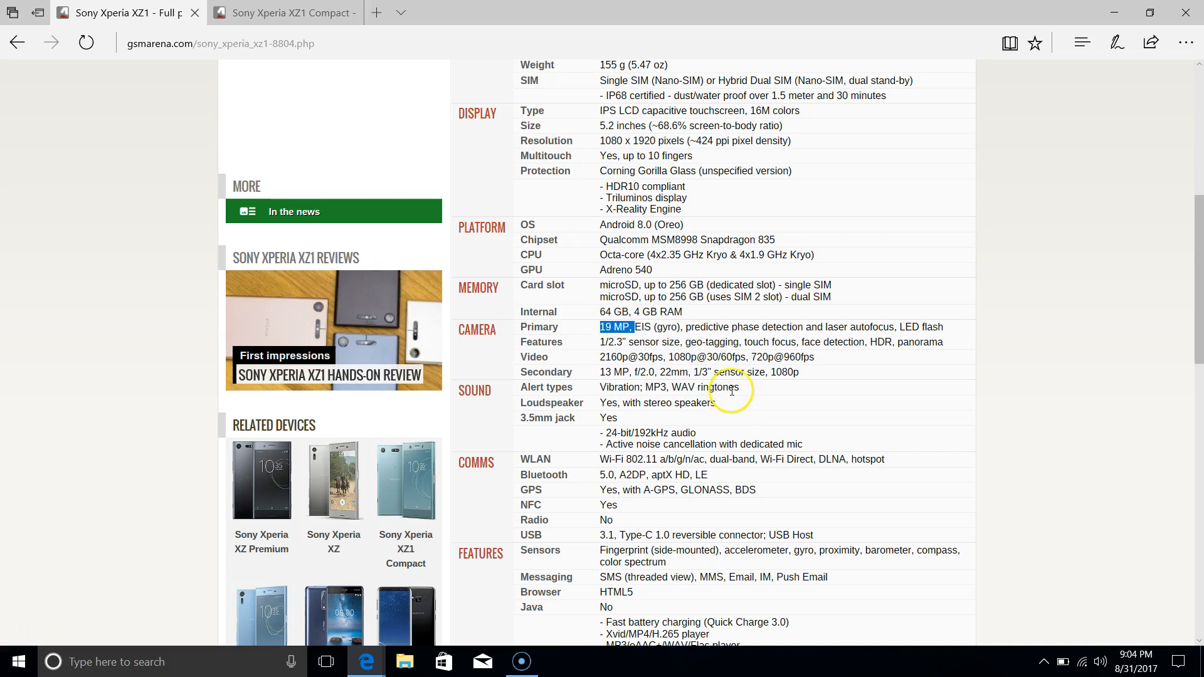
pyautogui.moveTo(668, 222)
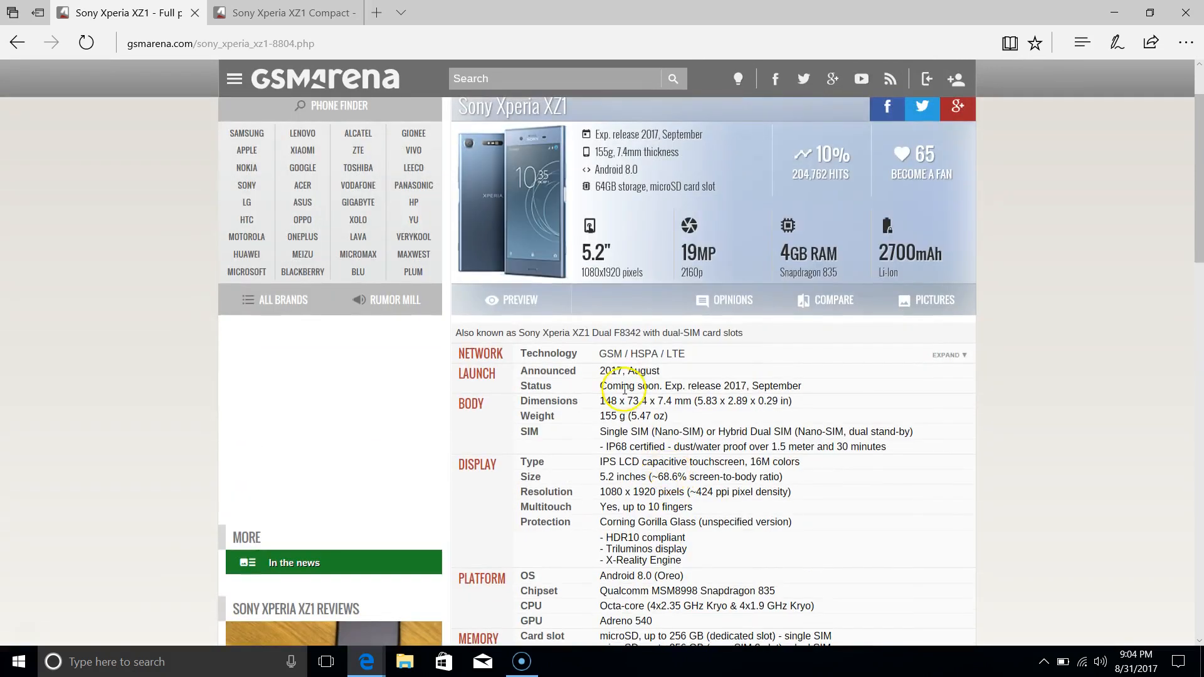
pyautogui.click(934, 300)
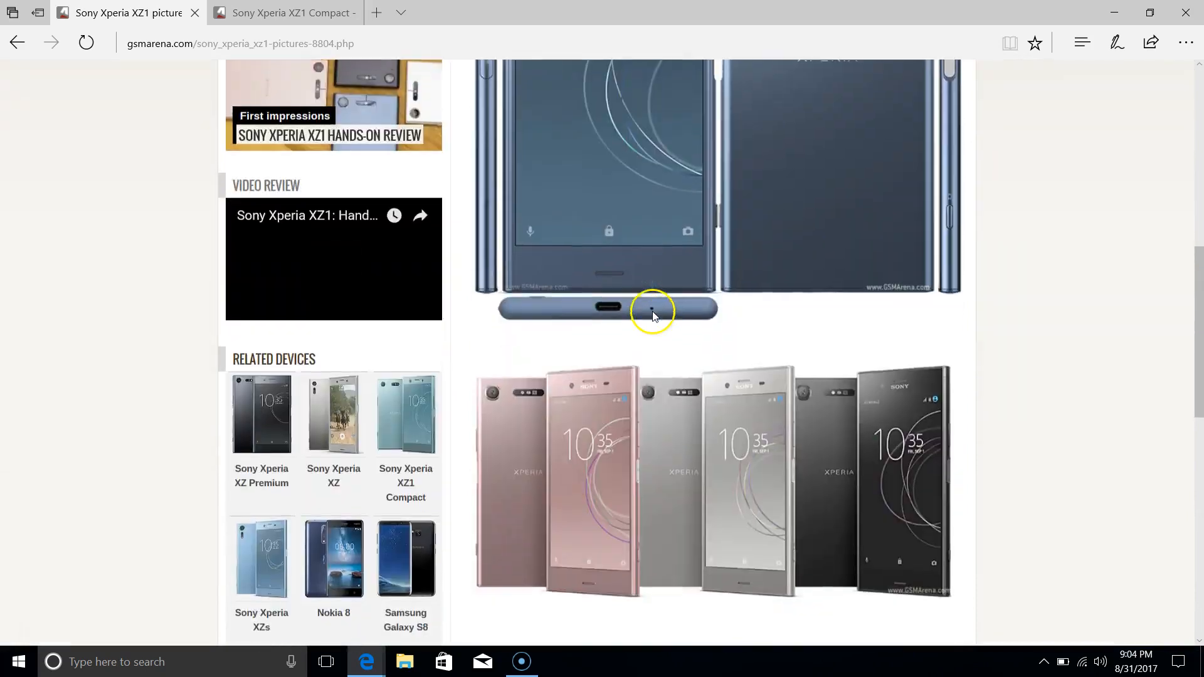
pyautogui.scroll(-3)
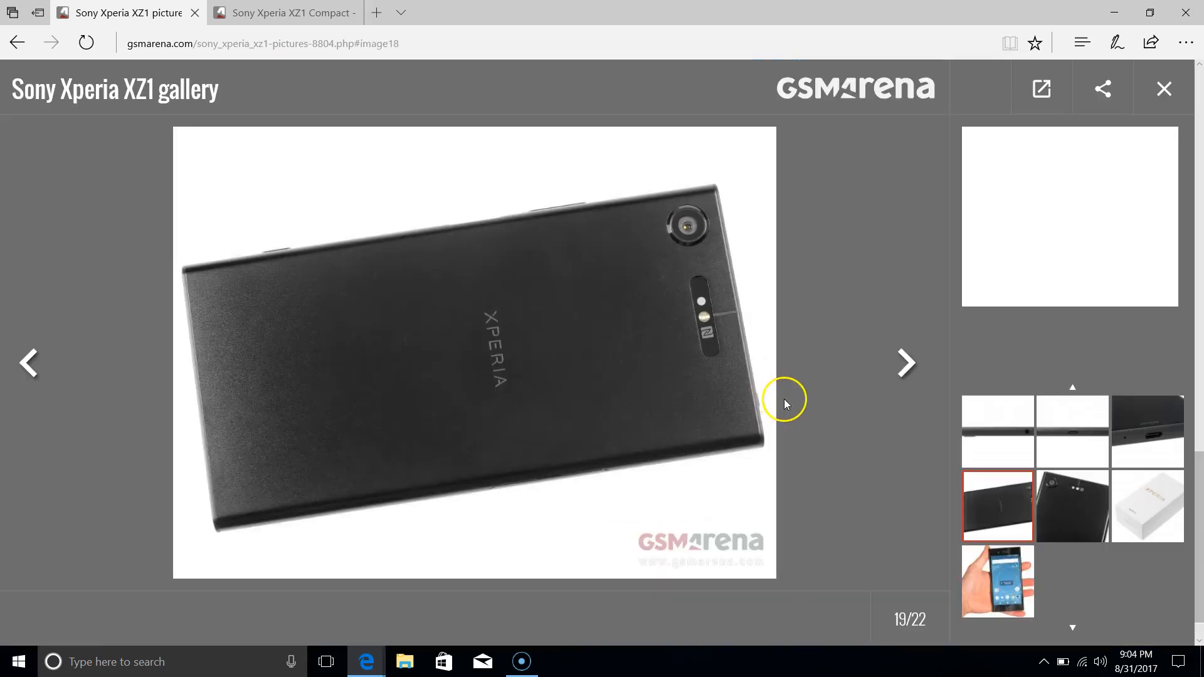
# Step one photo forward, then back through the XZ1 gallery to image 14, and close it
pyautogui.click(906, 363)
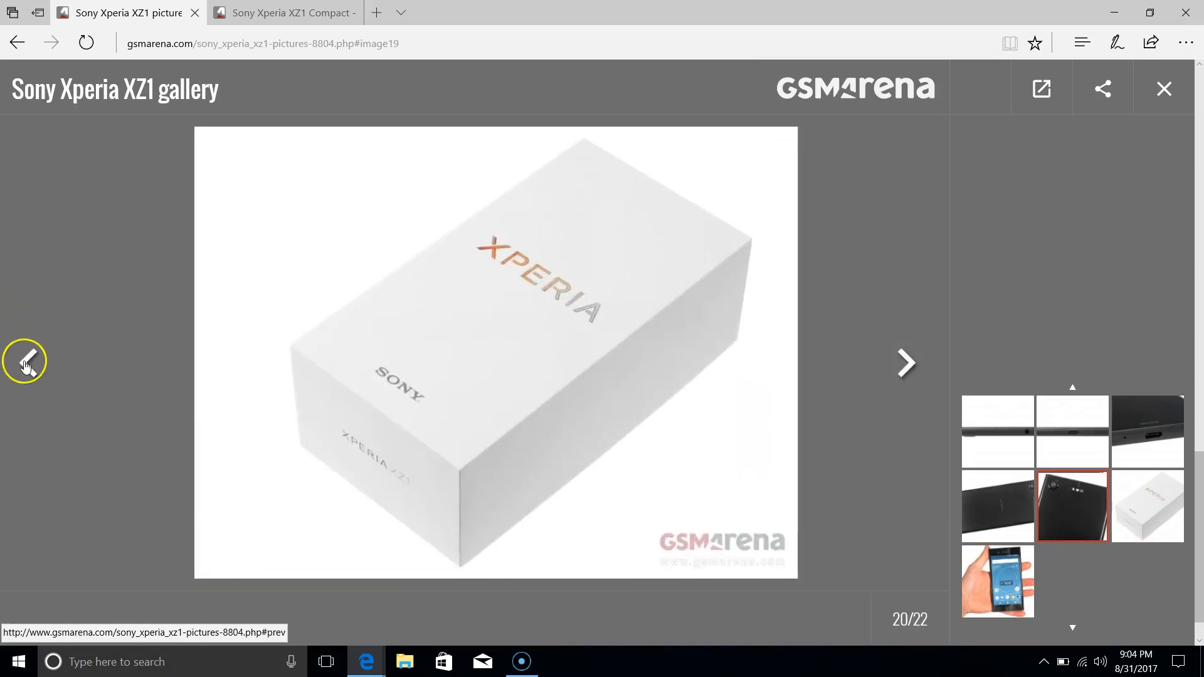
pyautogui.click(28, 363)
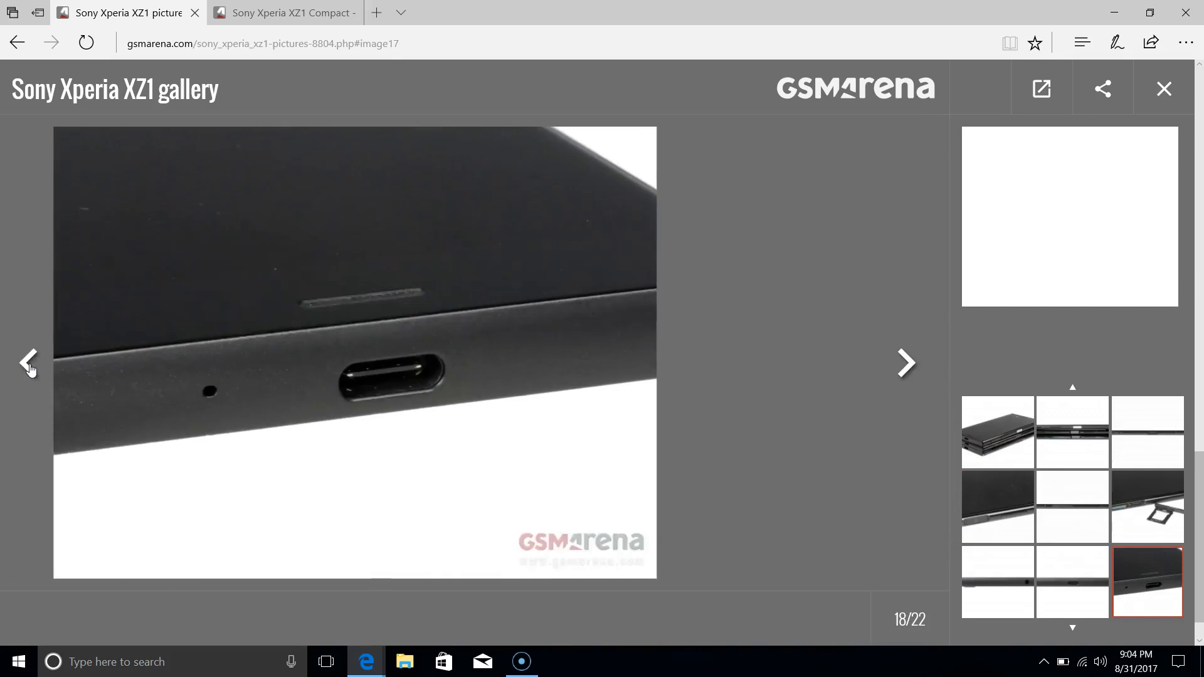
pyautogui.click(28, 363)
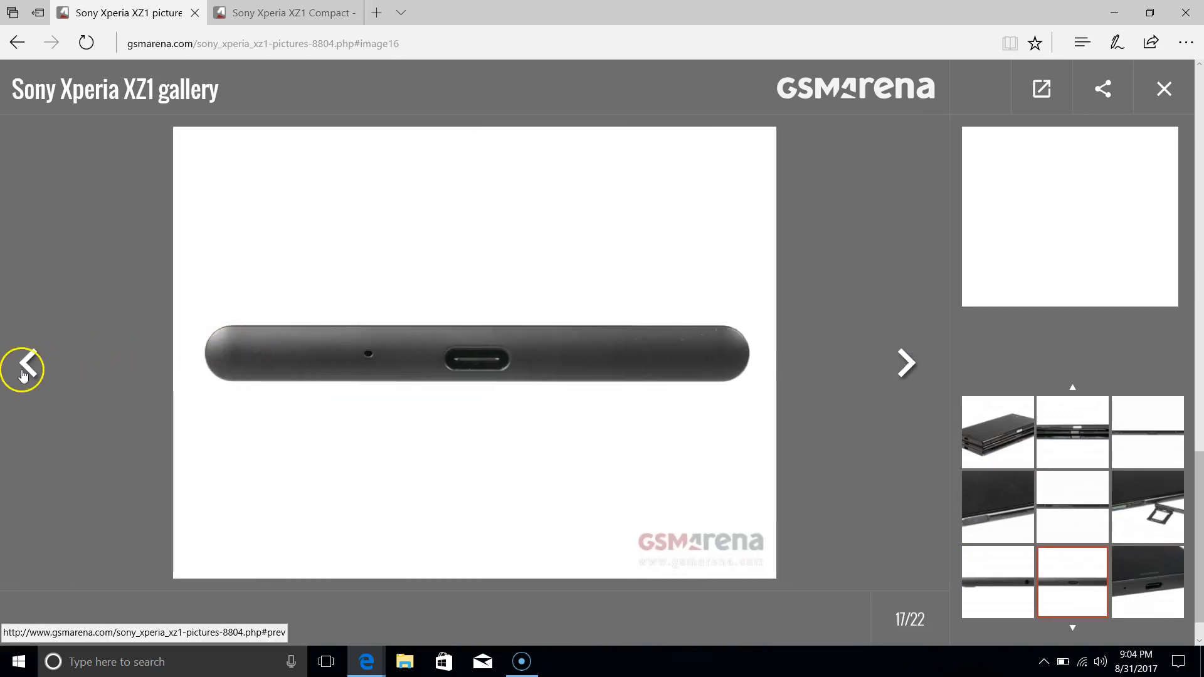
pyautogui.click(23, 363)
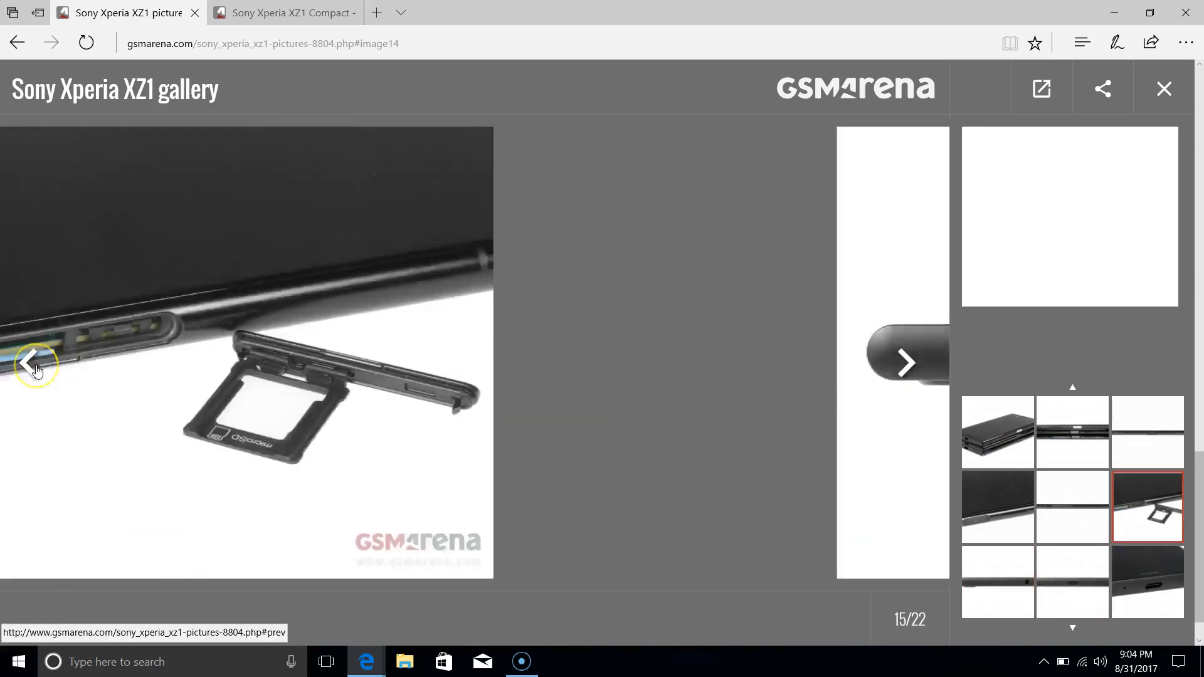
pyautogui.click(32, 363)
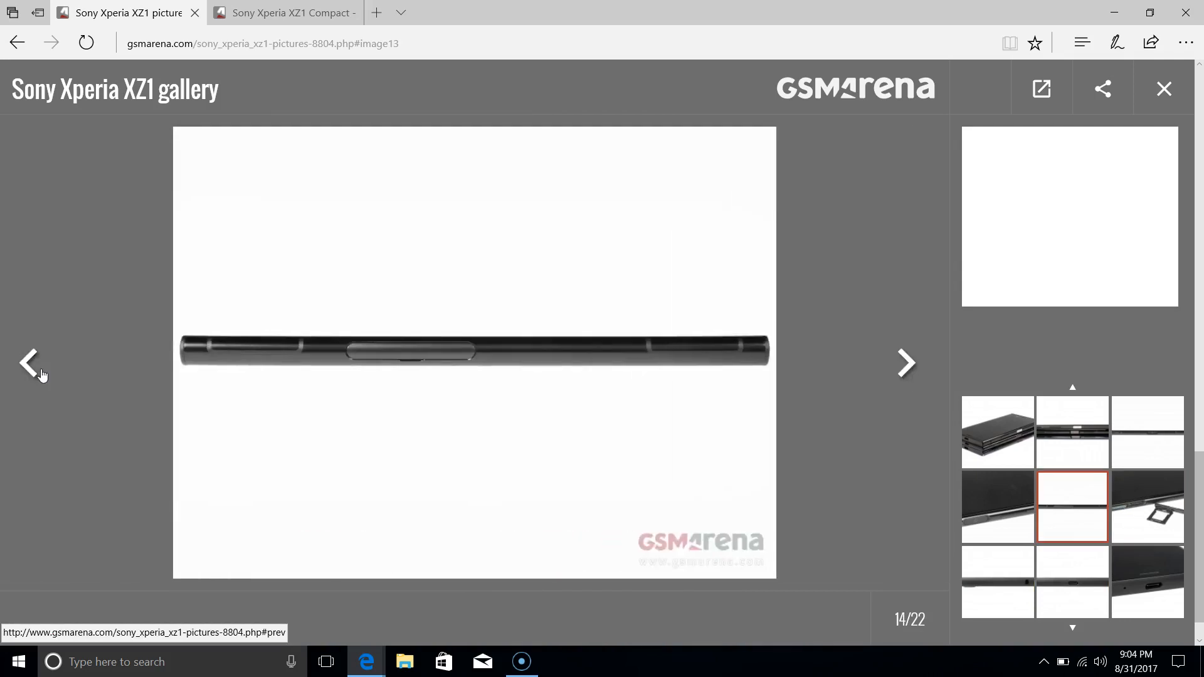
pyautogui.click(1163, 87)
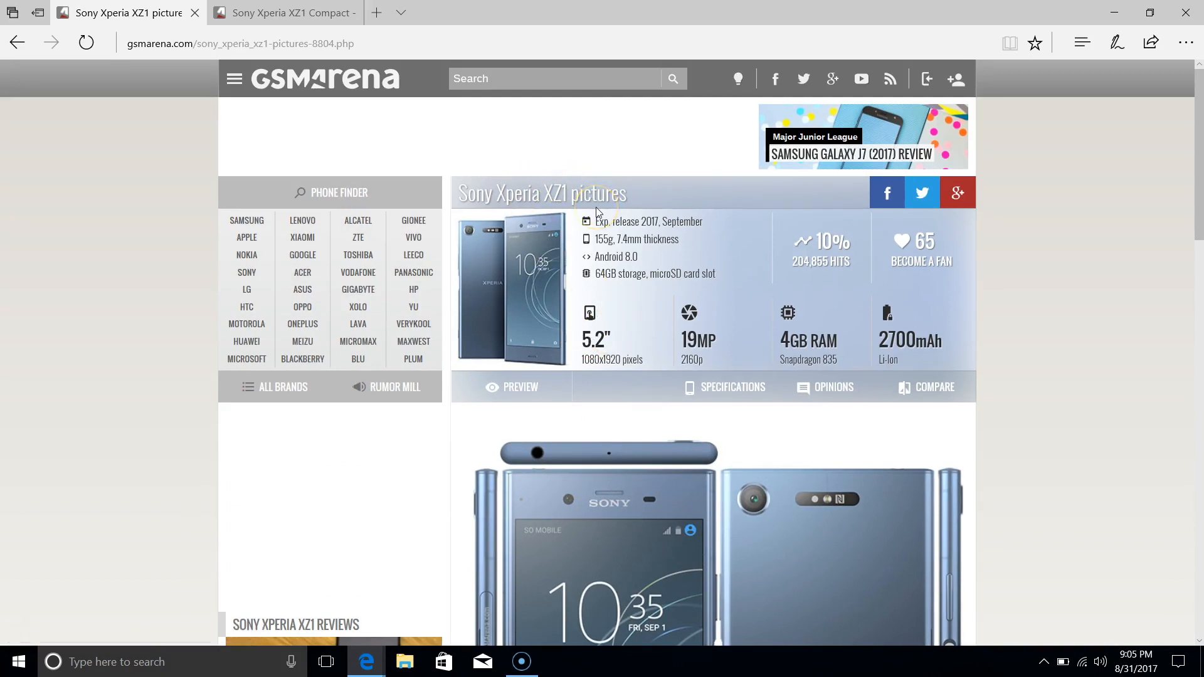
pyautogui.moveTo(720, 354)
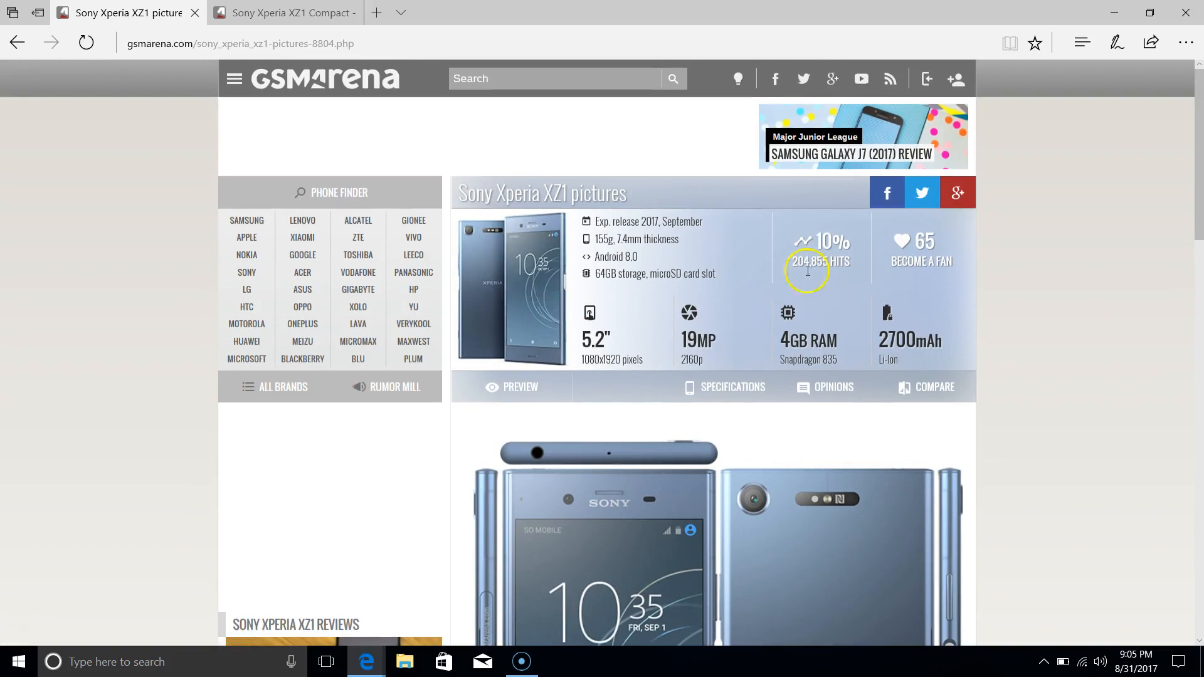
# Return to the Sony Xperia XZ1 full specifications page
pyautogui.click(733, 387)
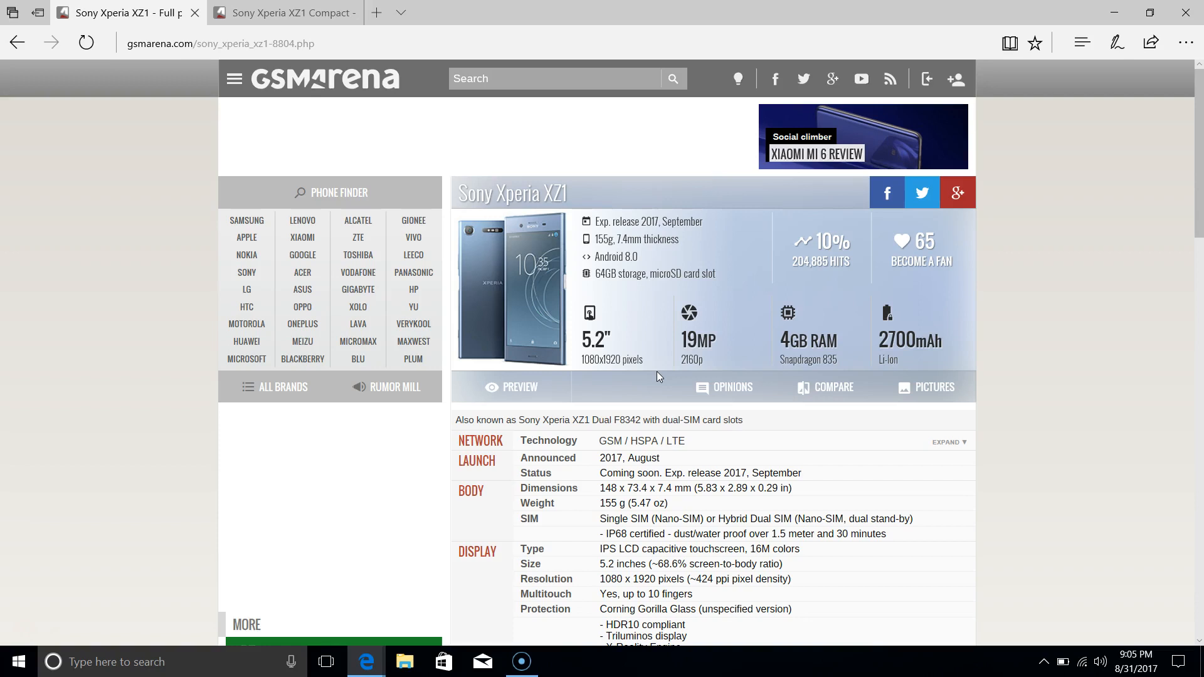
pyautogui.scroll(-3)
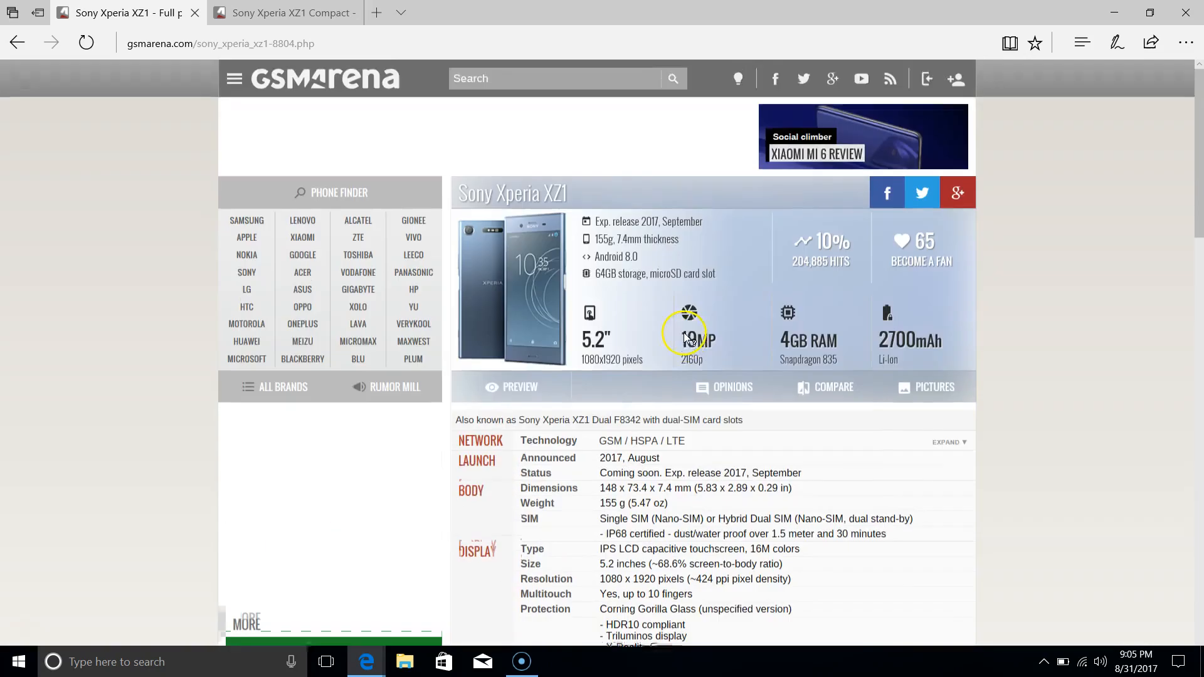
pyautogui.scroll(-3)
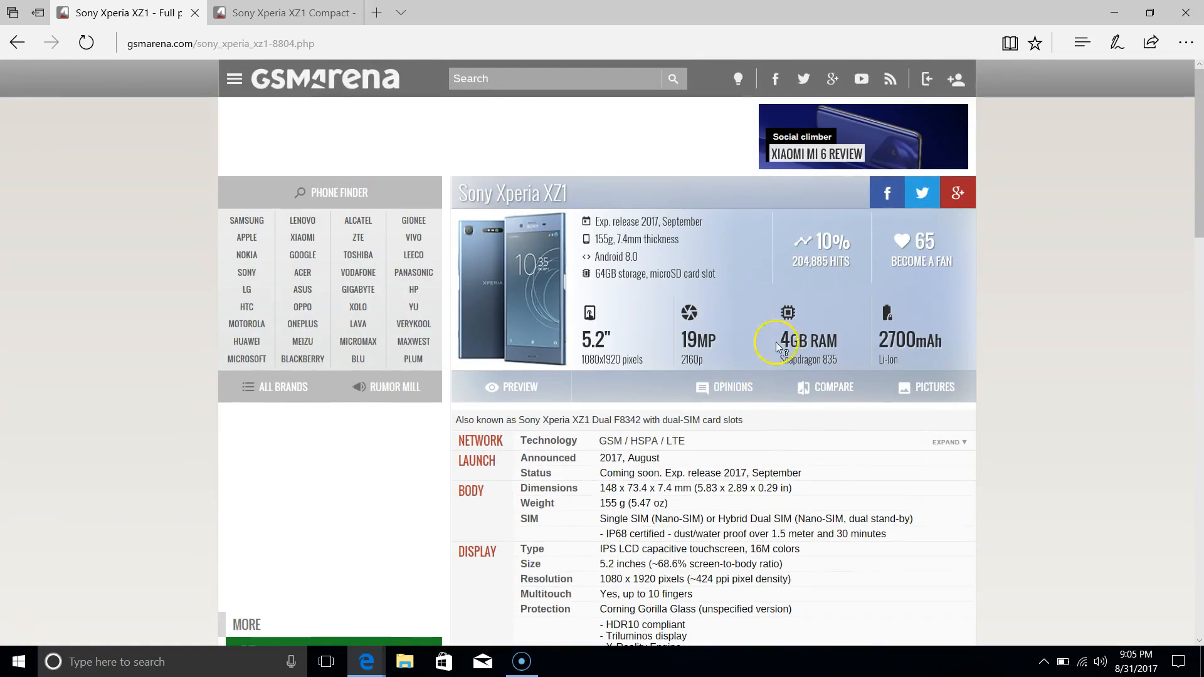
pyautogui.scroll(-3)
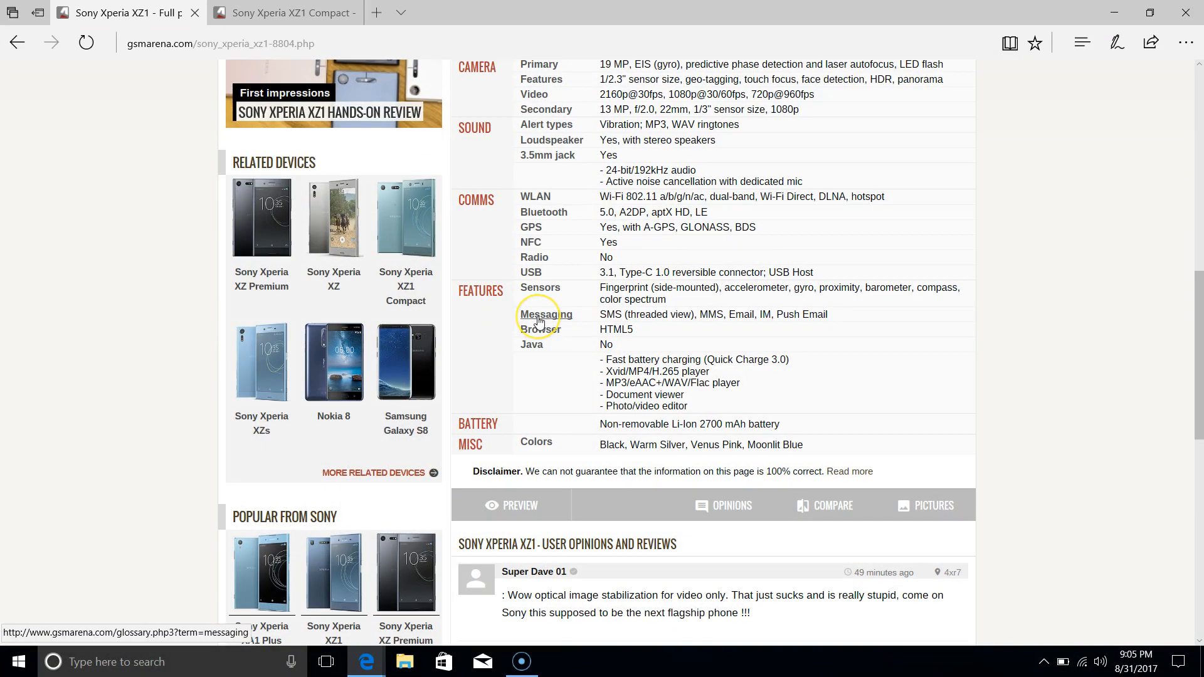
pyautogui.moveTo(554, 322)
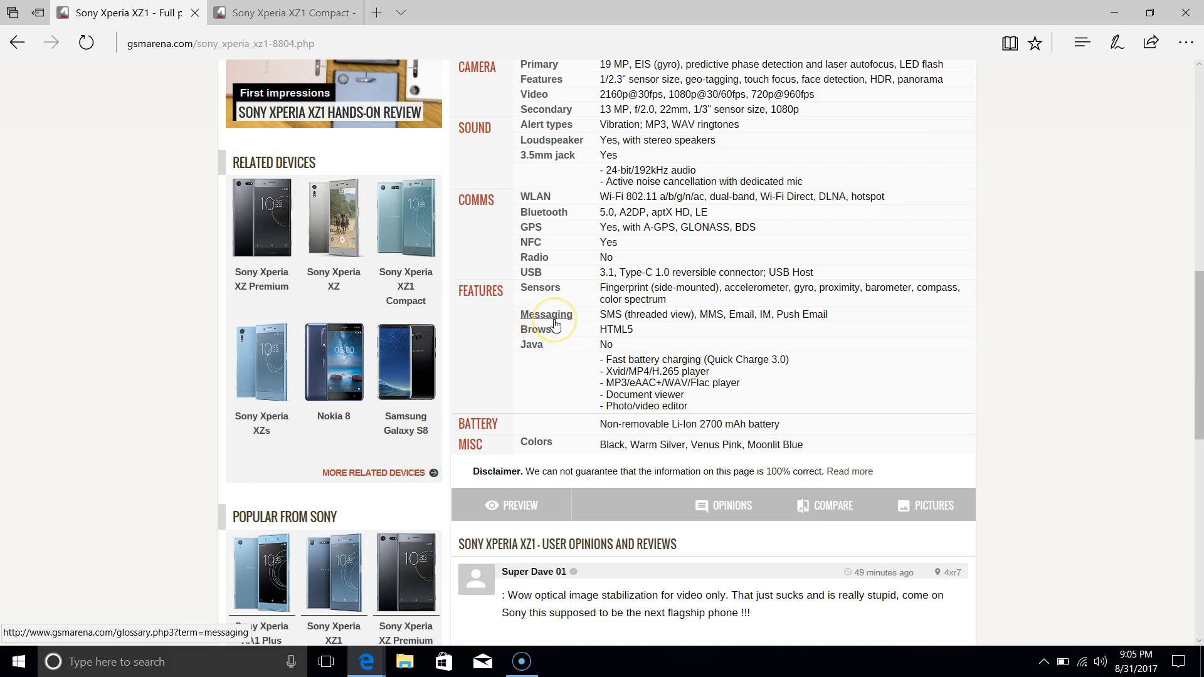
pyautogui.moveTo(818, 359)
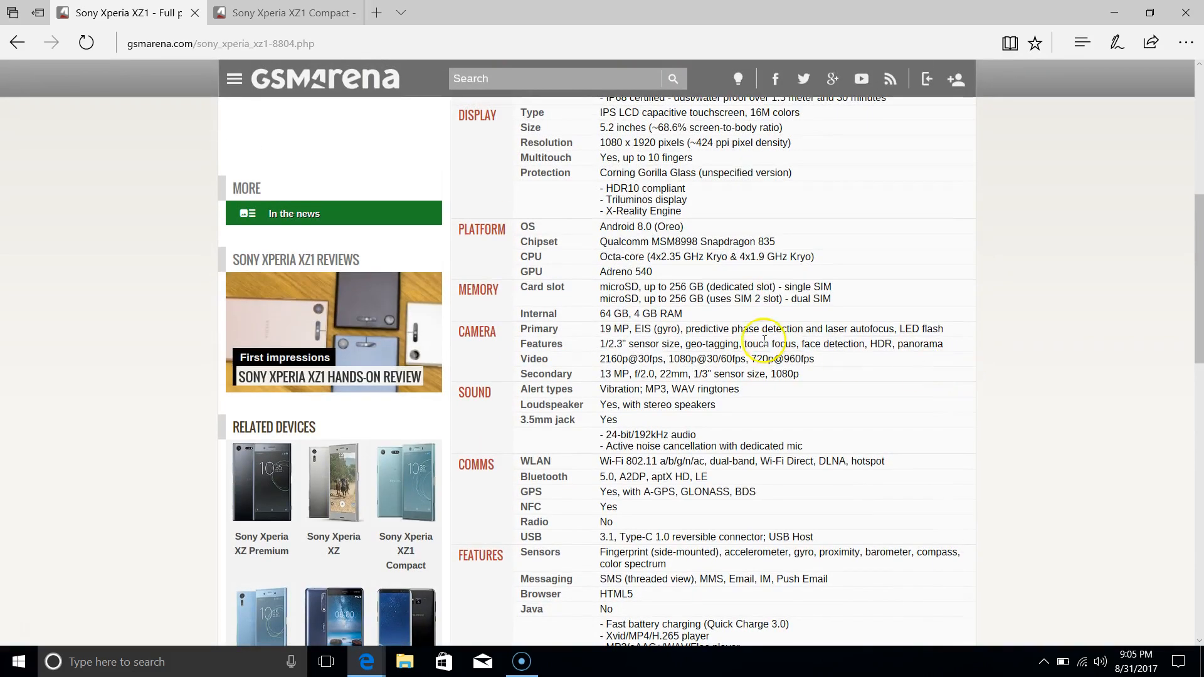
pyautogui.scroll(-3)
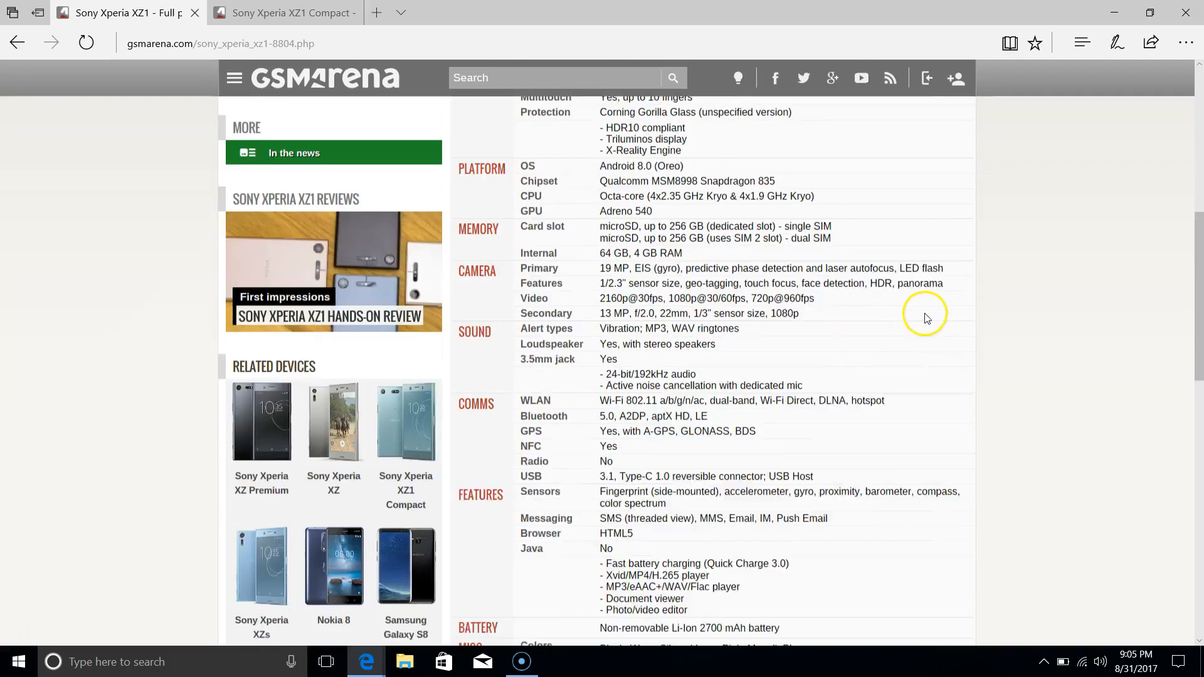
pyautogui.scroll(-3)
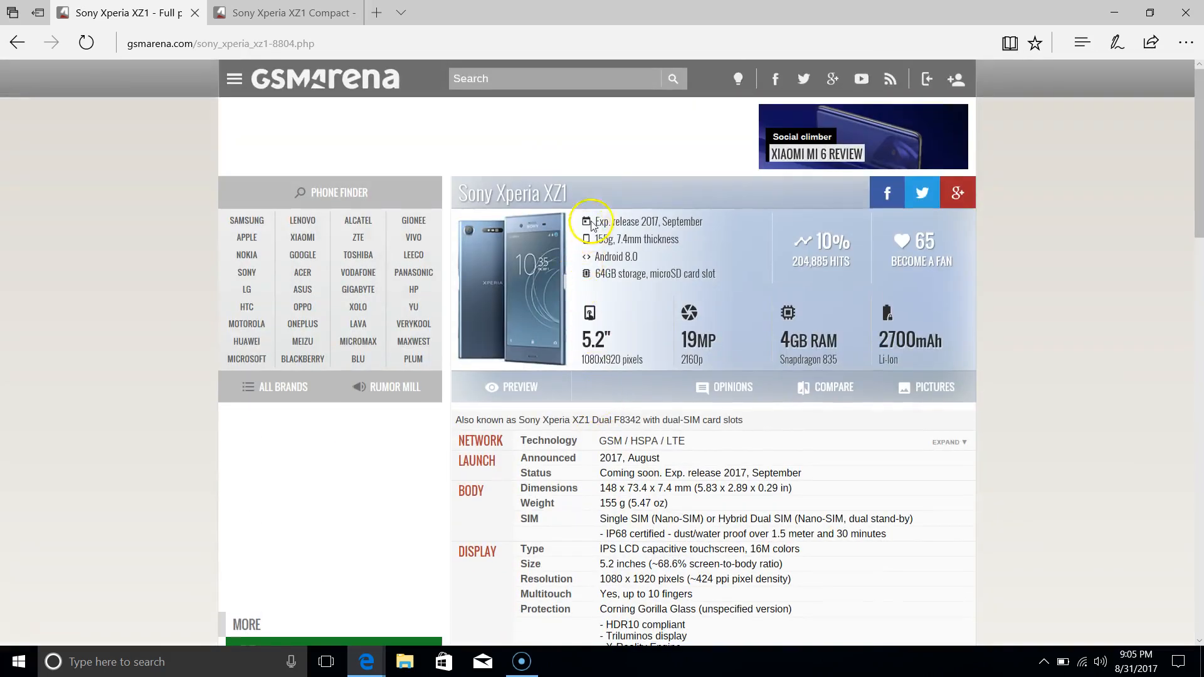
pyautogui.moveTo(698, 269)
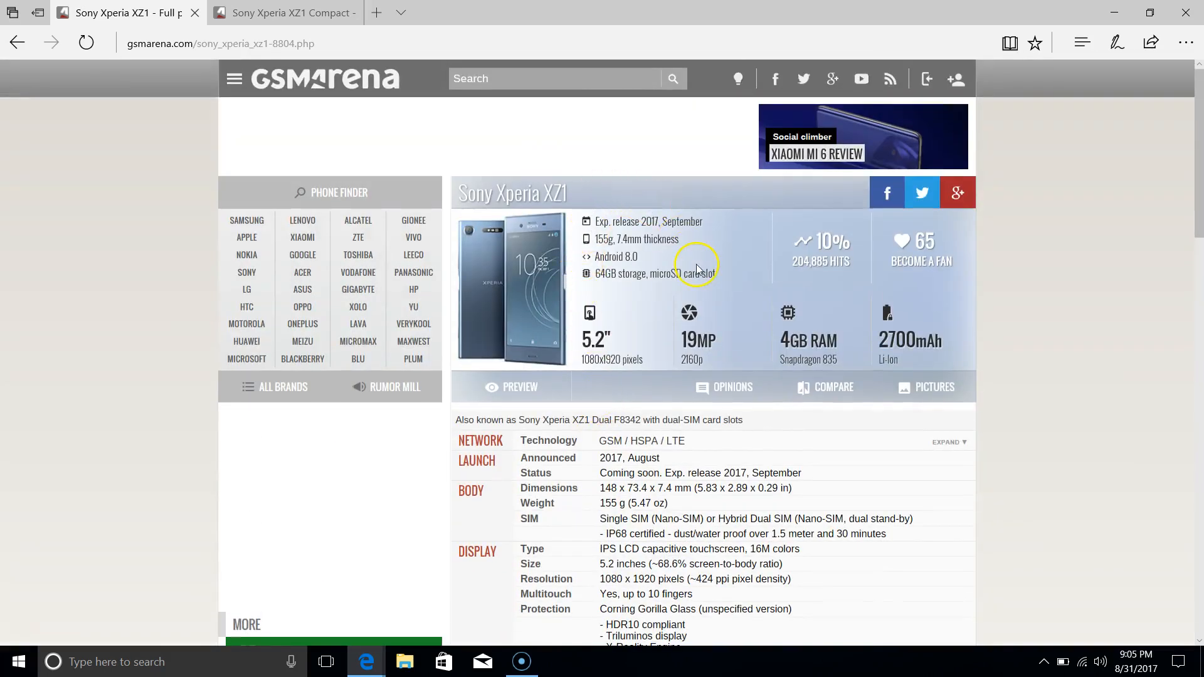